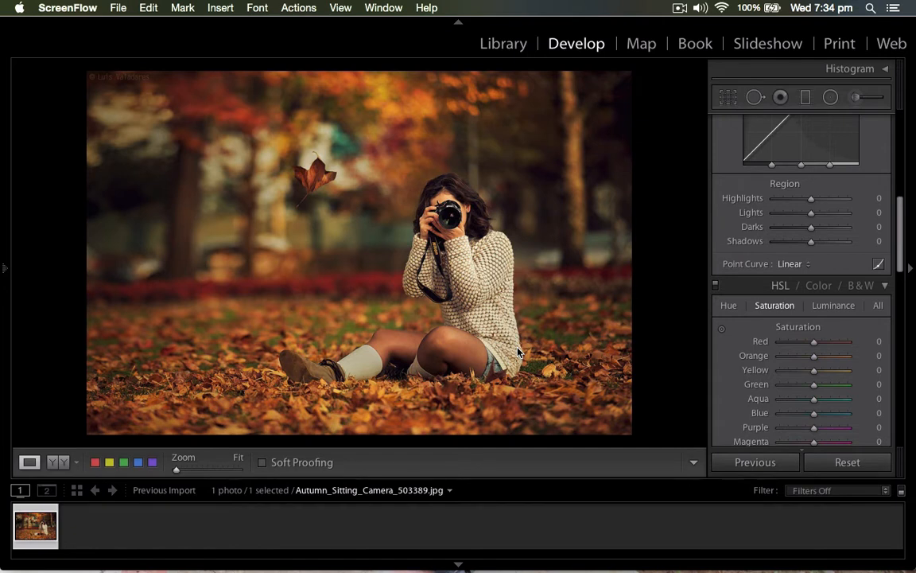
pyautogui.moveTo(488, 340)
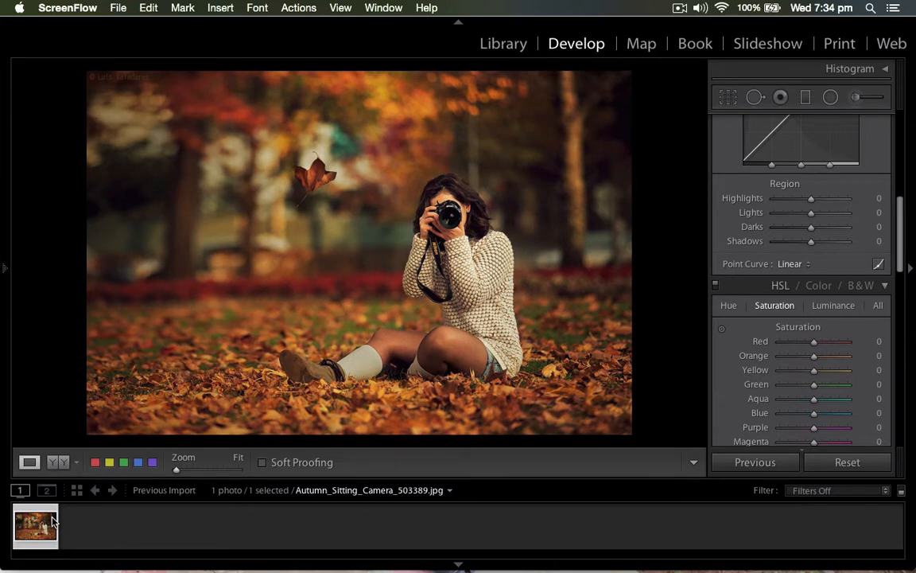
pyautogui.moveTo(44, 527)
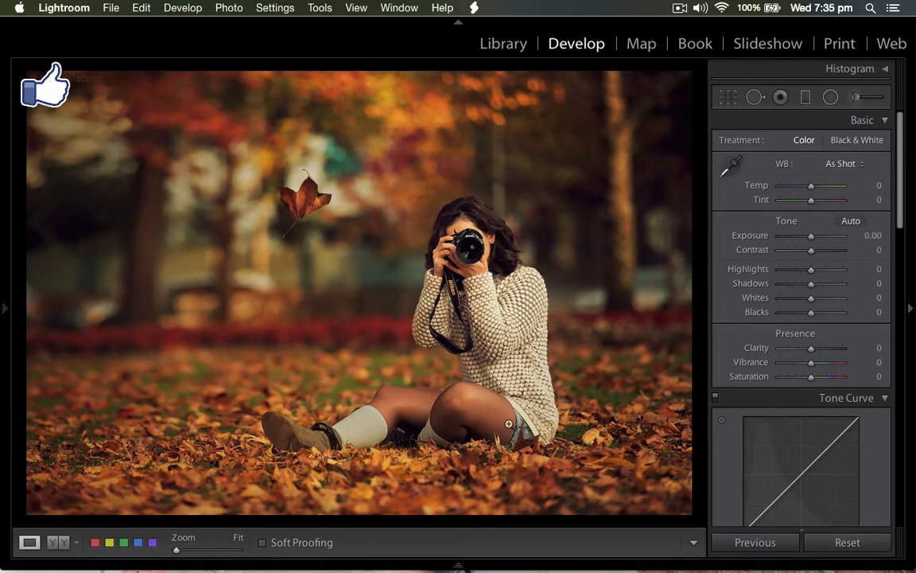
pyautogui.moveTo(510, 410)
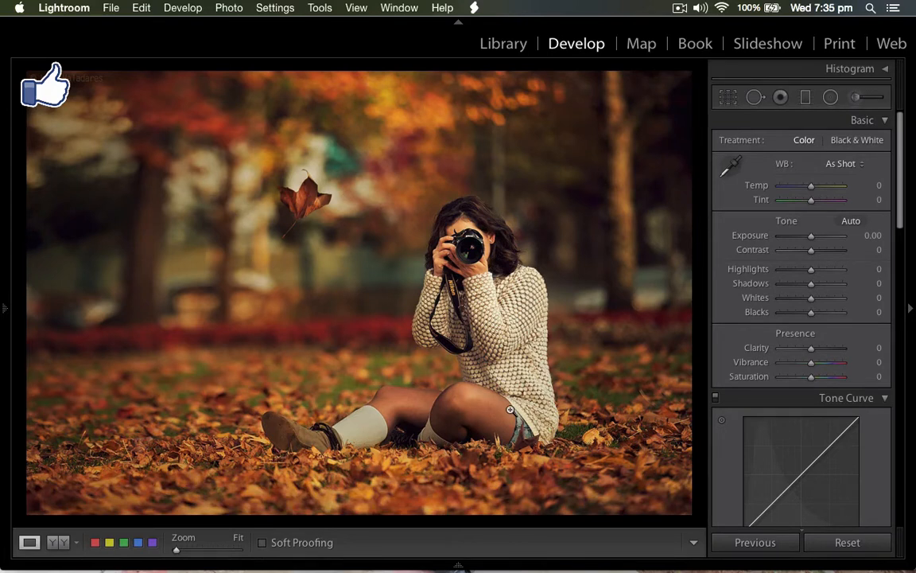
pyautogui.moveTo(795, 222)
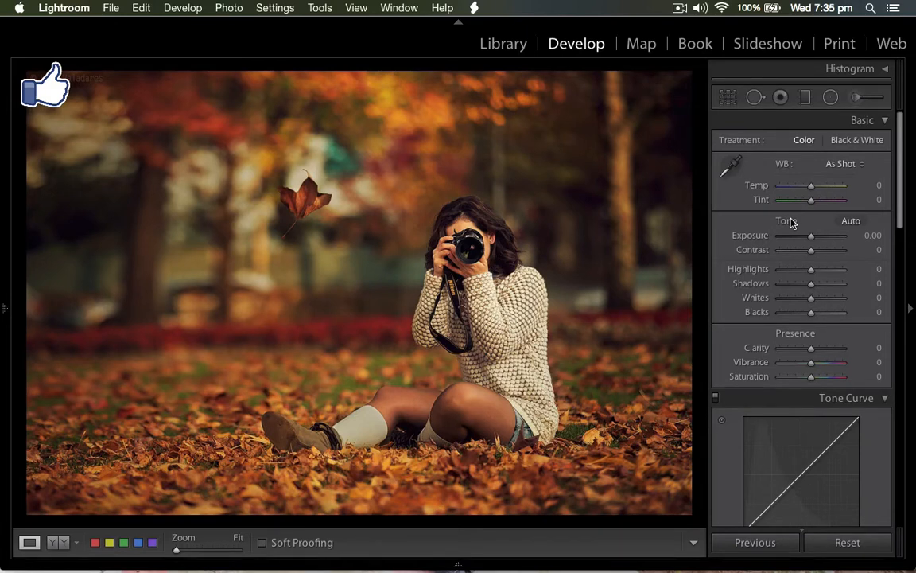
pyautogui.moveTo(525, 327)
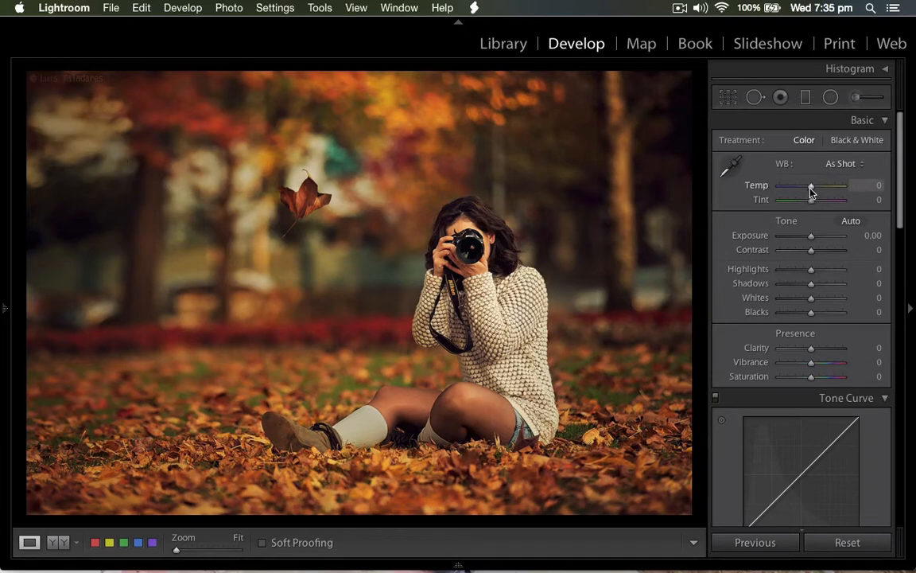
# Drag Temp down to −36 and Tint to −20 in the Basic panel.
pyautogui.moveTo(811, 185); pyautogui.dragTo(808, 184)
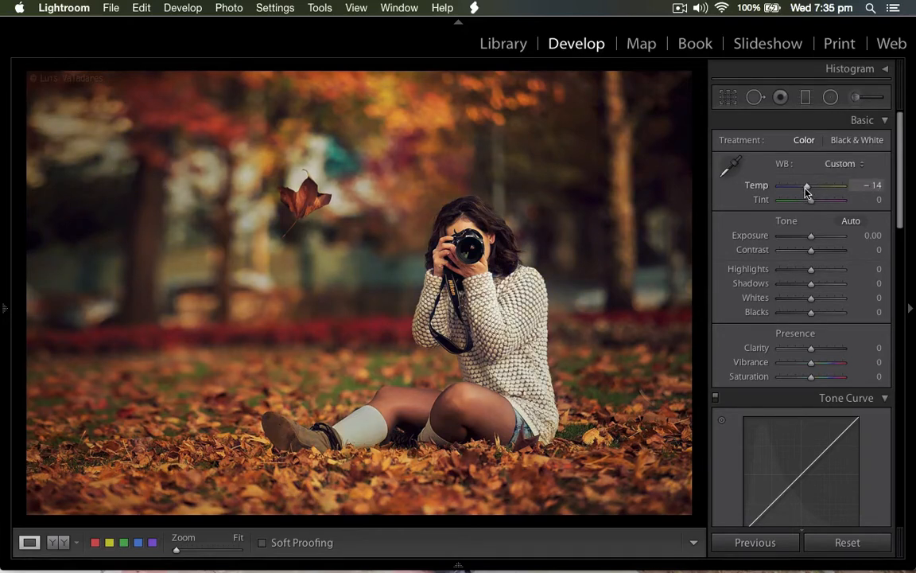
pyautogui.moveTo(807, 185); pyautogui.dragTo(802, 186)
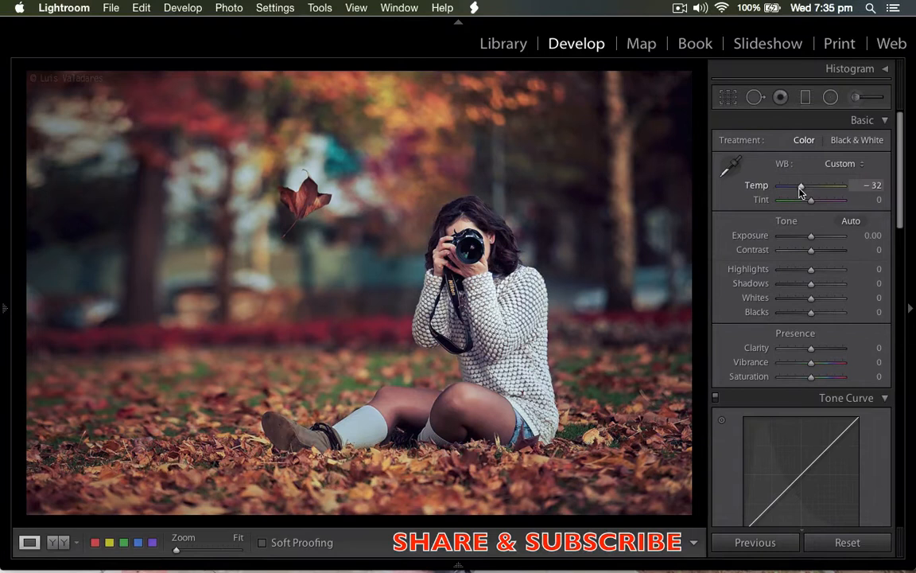
pyautogui.moveTo(811, 185); pyautogui.dragTo(798, 186)
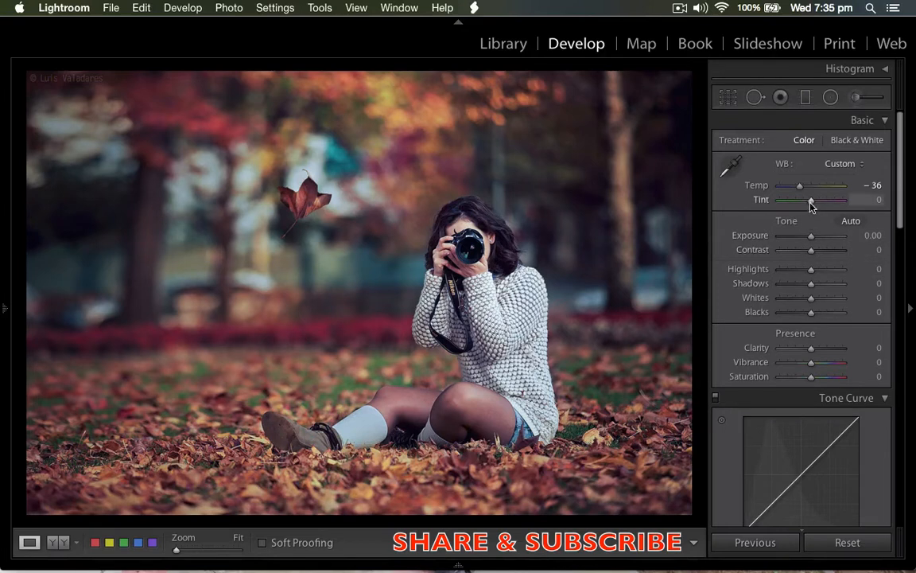
pyautogui.moveTo(811, 200); pyautogui.dragTo(803, 200)
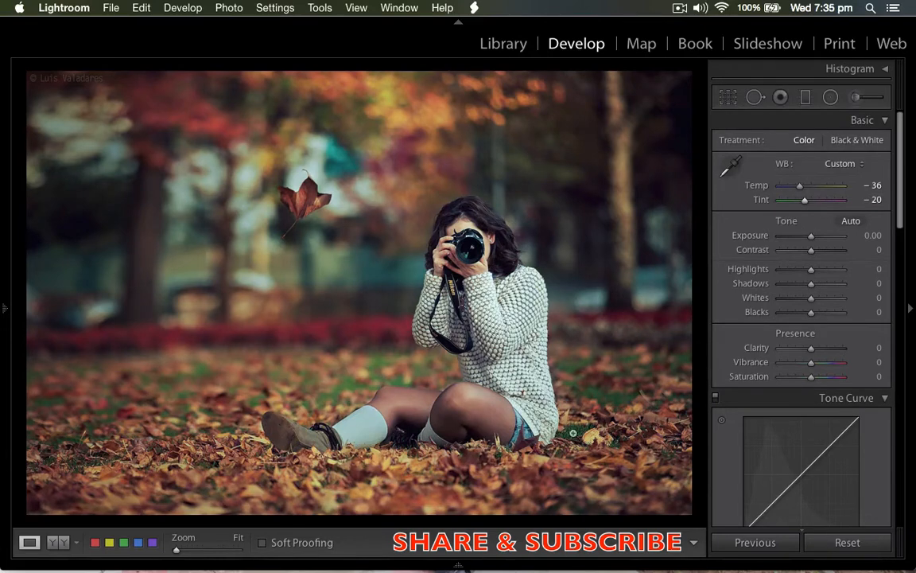
pyautogui.moveTo(552, 421)
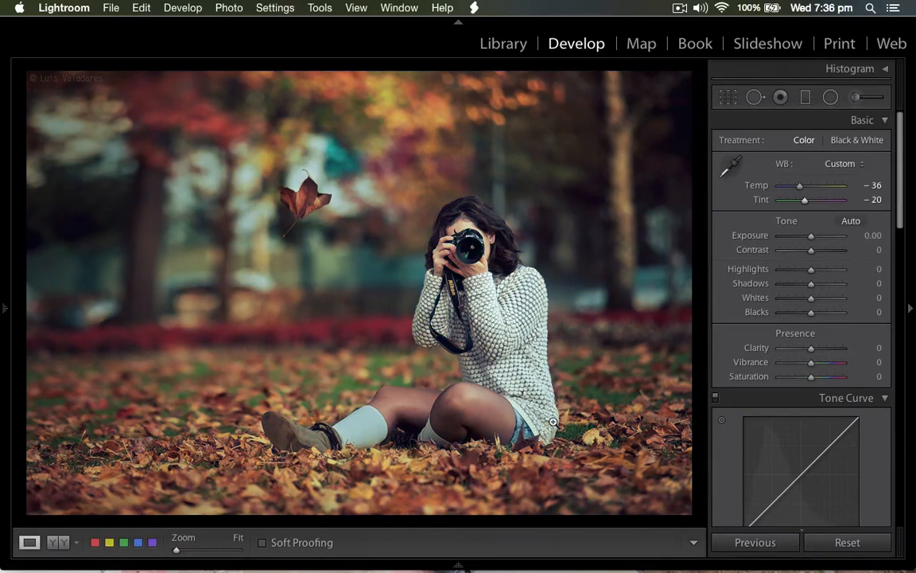
pyautogui.moveTo(612, 353)
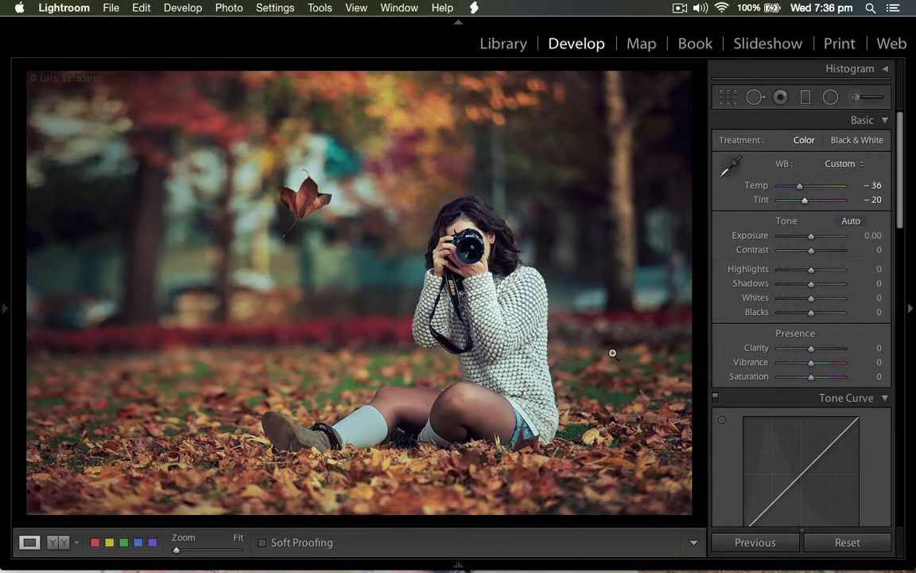
pyautogui.moveTo(894, 222)
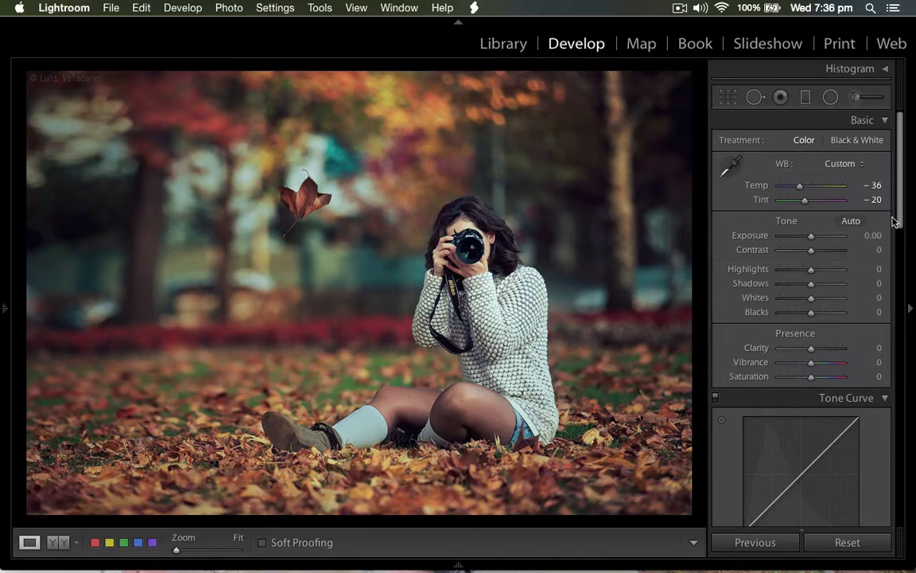
# Scroll to the Tone Curve and settle Region Highlights at +41.
pyautogui.scroll(-3)
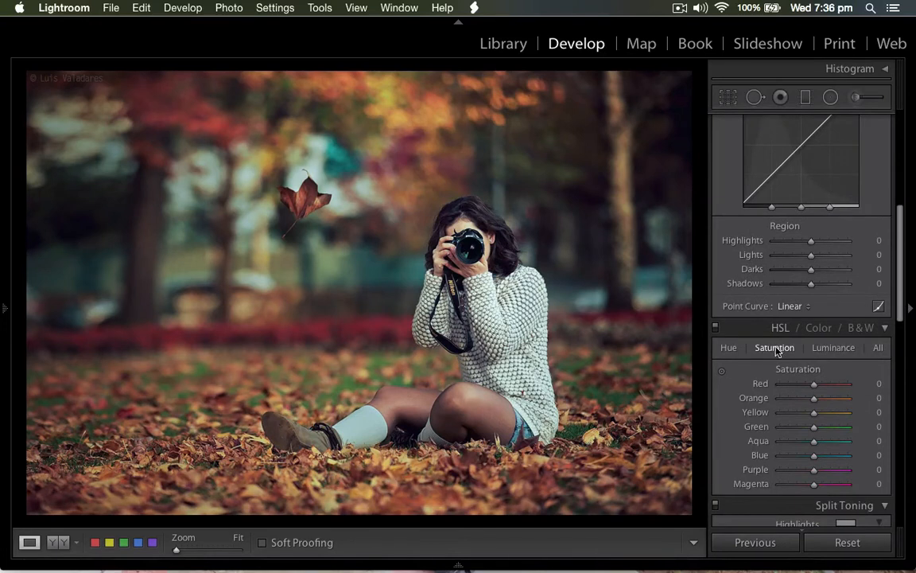
pyautogui.moveTo(810, 269)
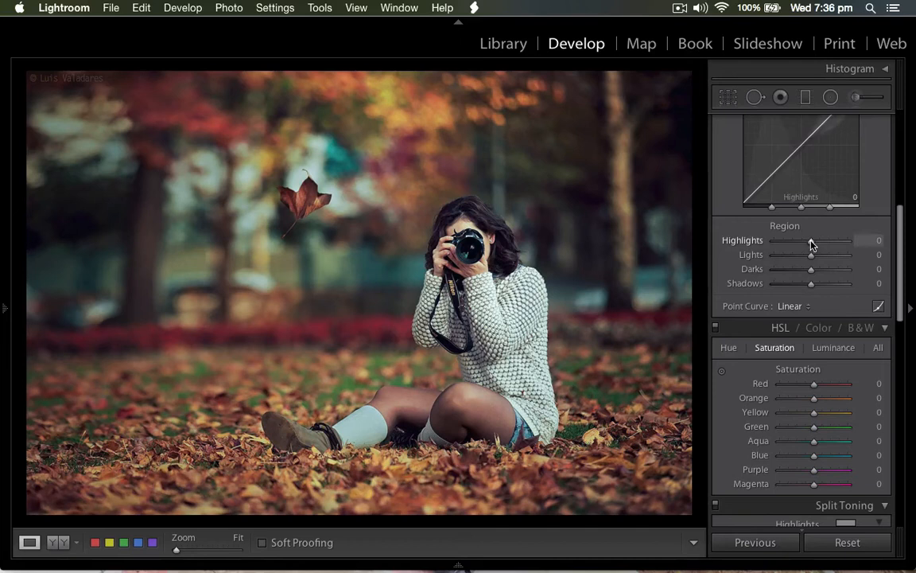
pyautogui.moveTo(810, 240); pyautogui.dragTo(823, 240)
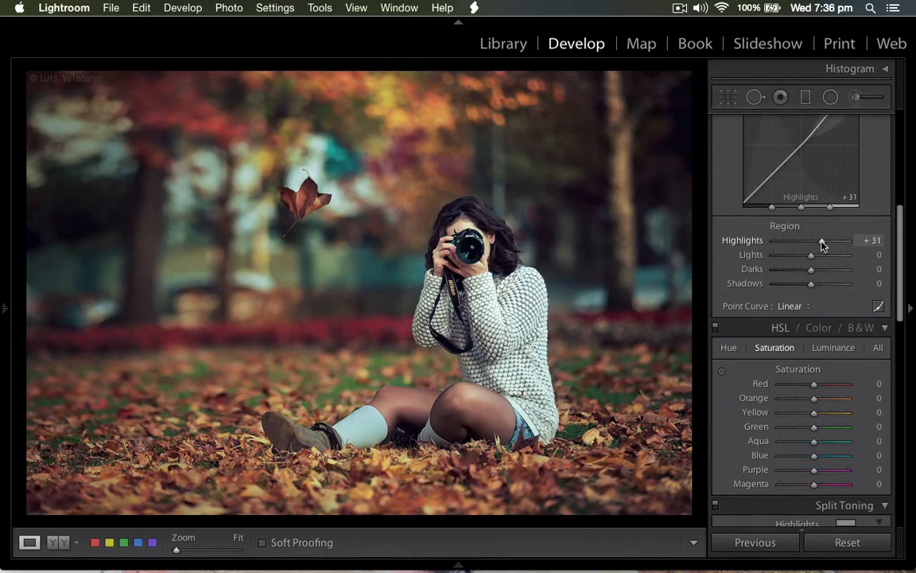
pyautogui.moveTo(816, 240); pyautogui.dragTo(827, 240)
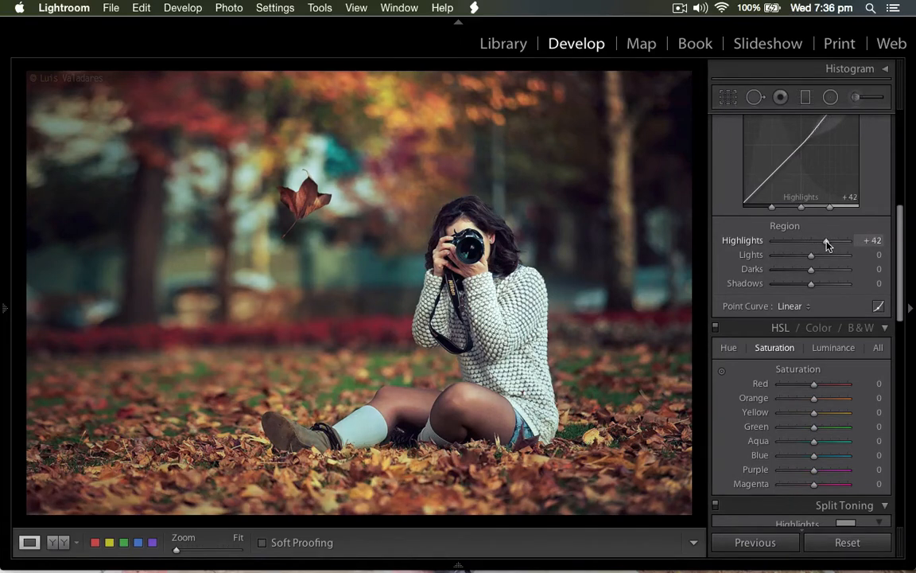
pyautogui.moveTo(827, 240); pyautogui.dragTo(824, 240)
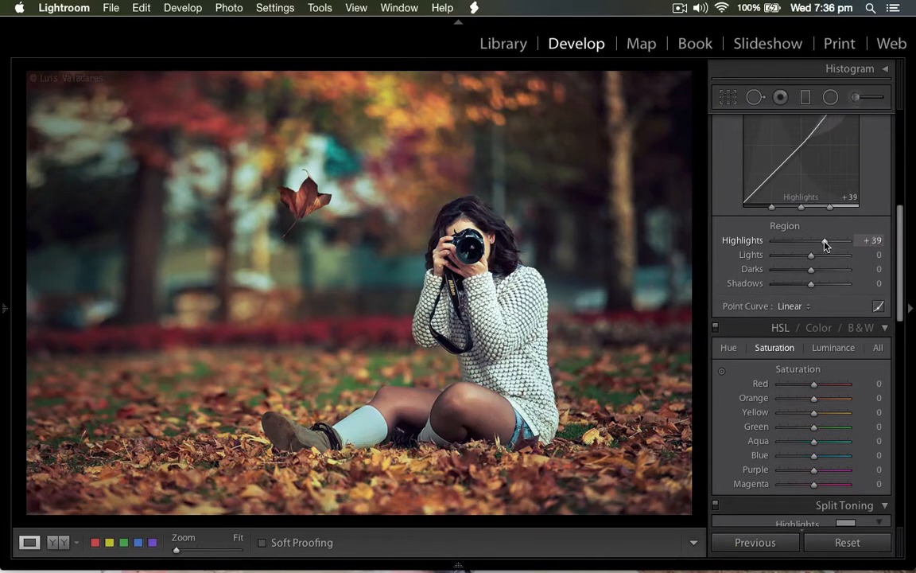
pyautogui.moveTo(823, 240); pyautogui.dragTo(828, 240)
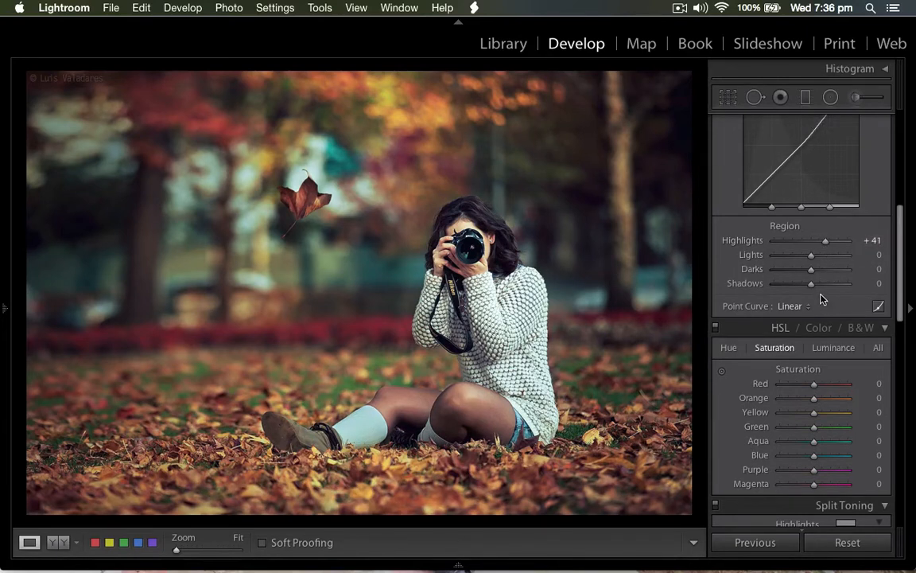
pyautogui.moveTo(722, 294)
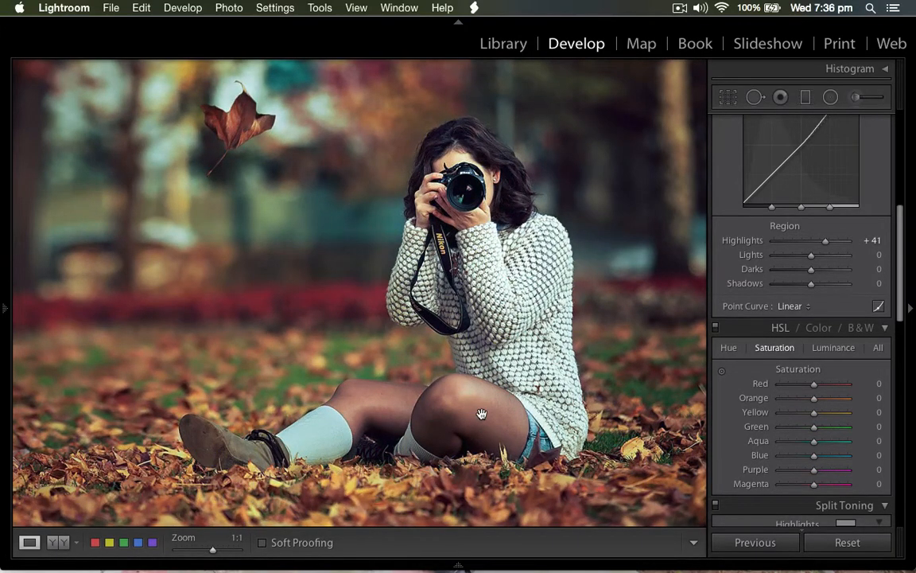
pyautogui.moveTo(525, 388)
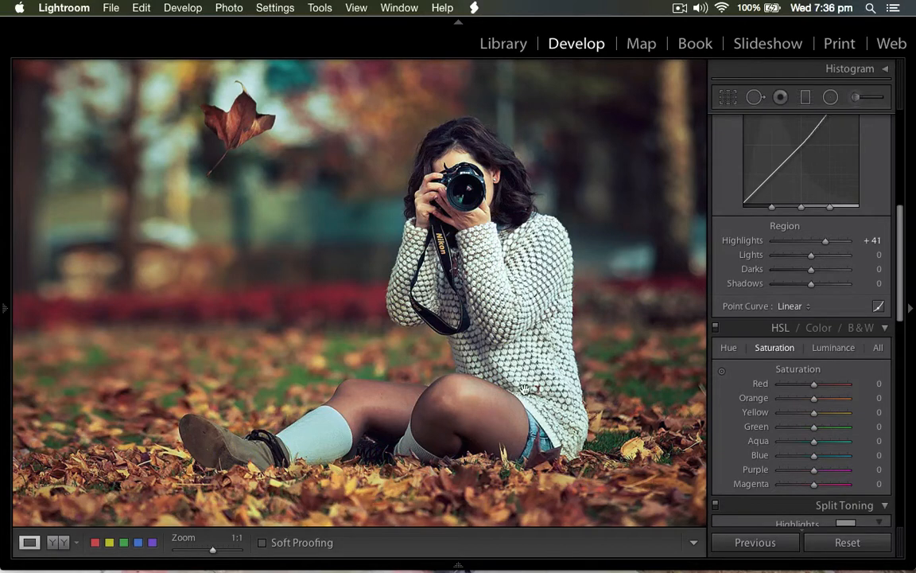
pyautogui.moveTo(810, 255)
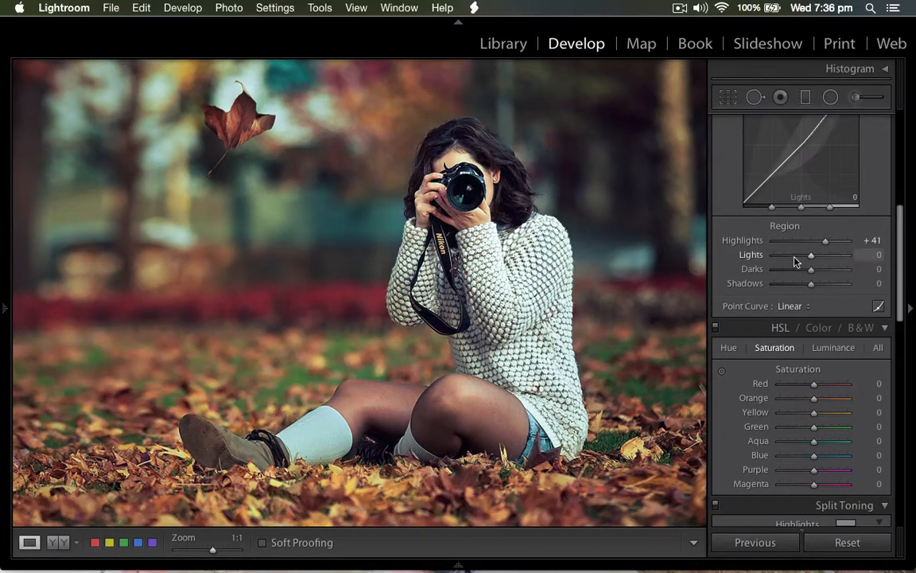
# Set tone curve Lights to +33 and lift Darks to +61.
pyautogui.moveTo(811, 255); pyautogui.dragTo(820, 255)
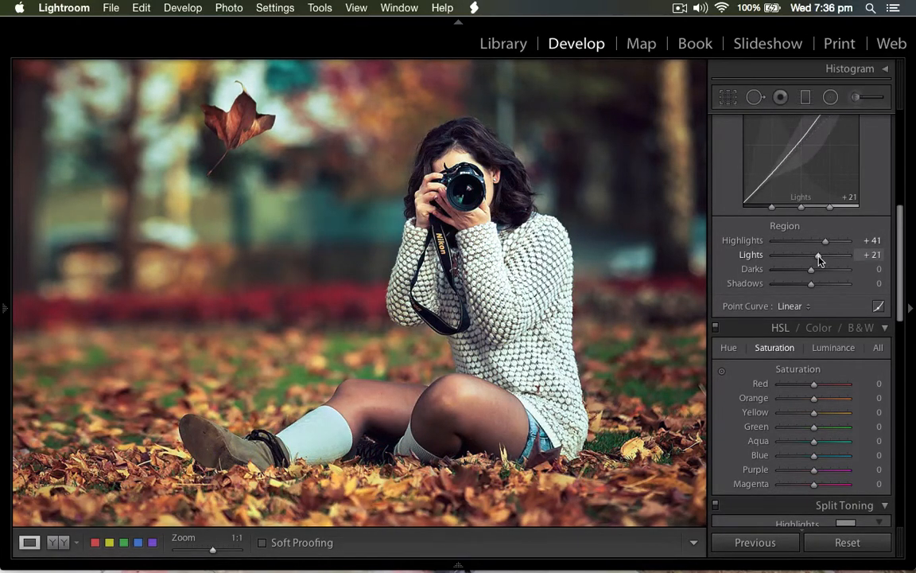
pyautogui.moveTo(818, 254); pyautogui.dragTo(821, 254)
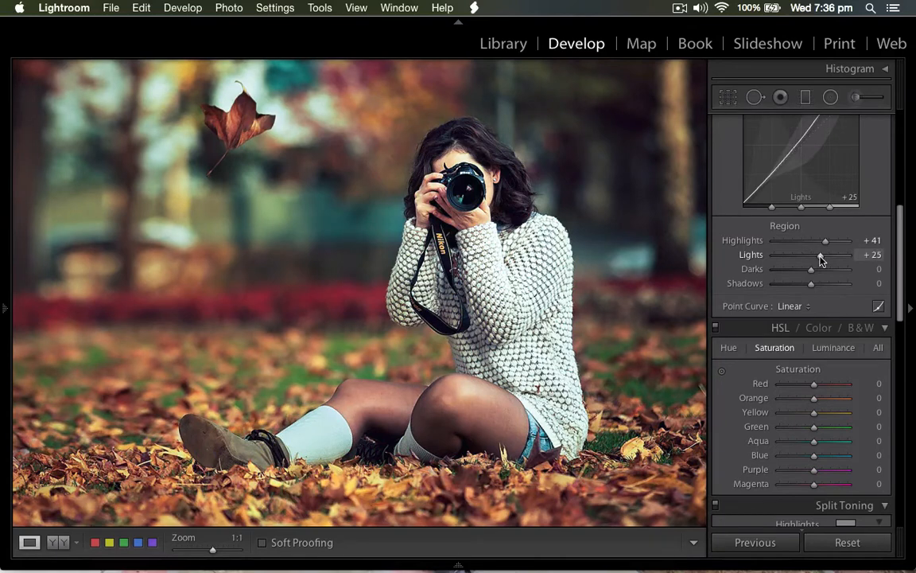
pyautogui.moveTo(811, 254); pyautogui.dragTo(821, 255)
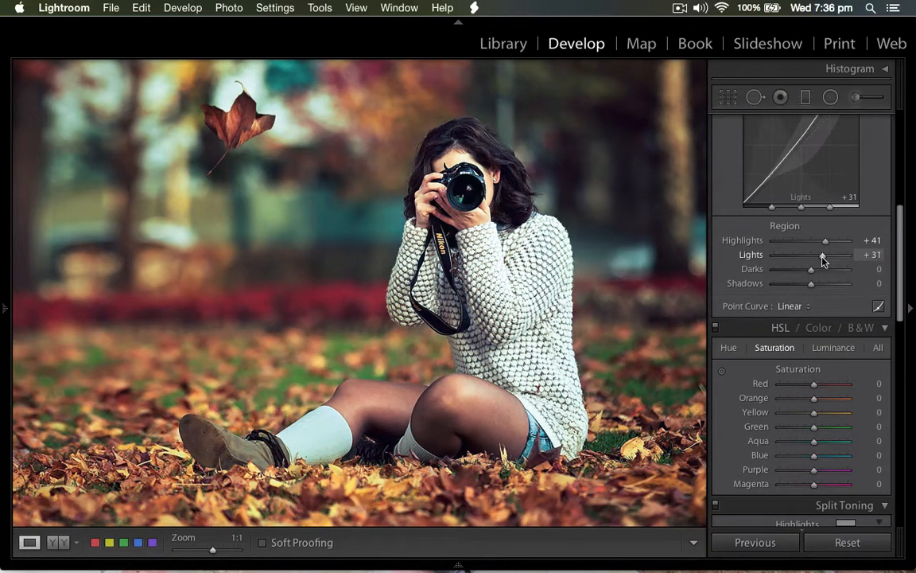
pyautogui.moveTo(822, 254); pyautogui.dragTo(823, 255)
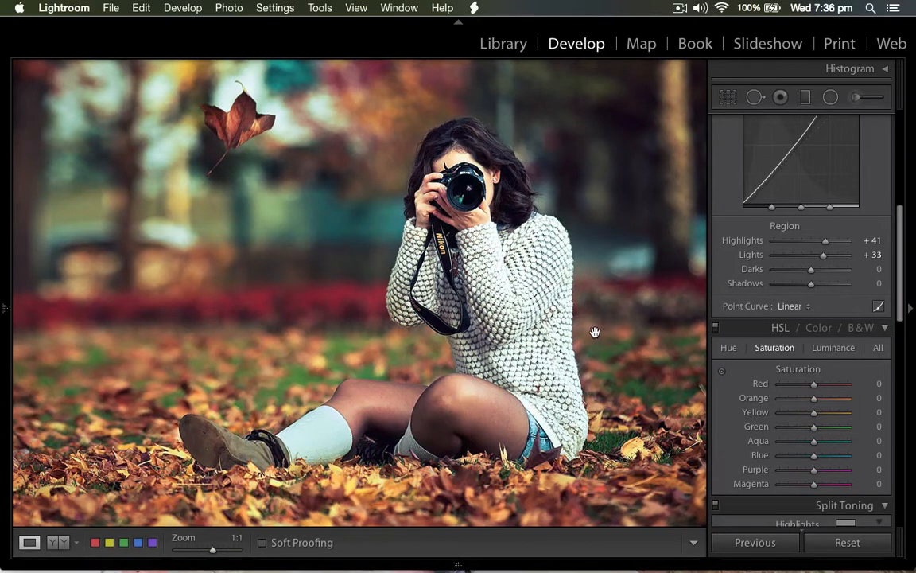
pyautogui.moveTo(811, 269); pyautogui.dragTo(832, 268)
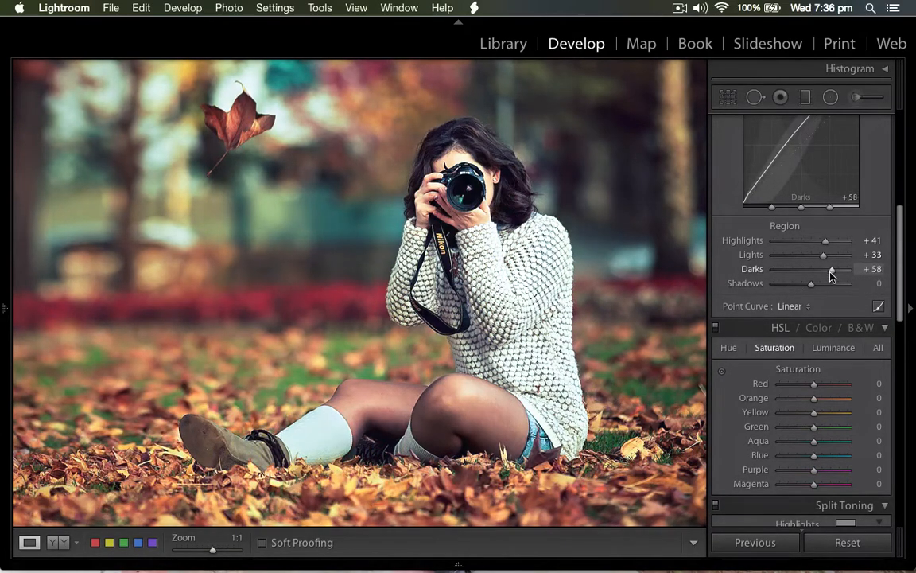
pyautogui.moveTo(834, 268); pyautogui.dragTo(827, 268)
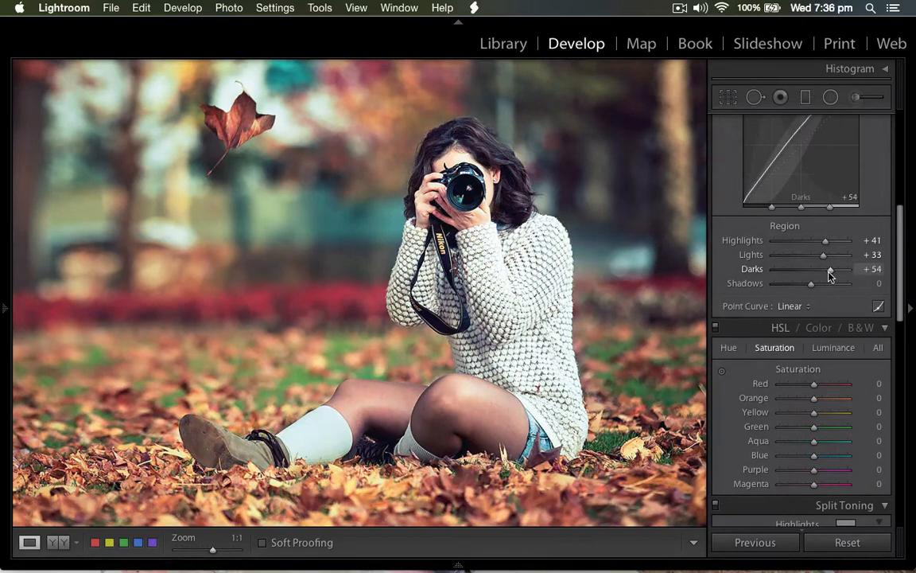
pyautogui.moveTo(811, 269); pyautogui.dragTo(835, 269)
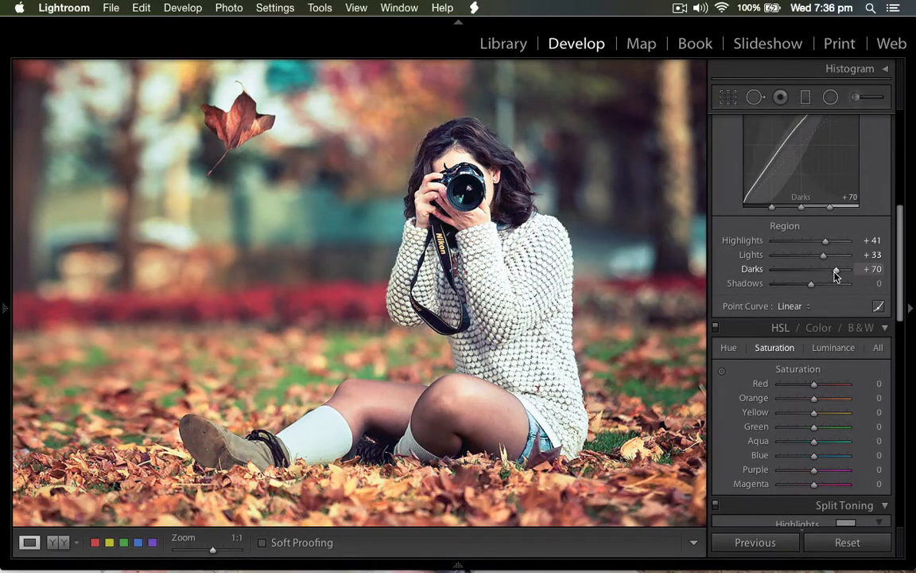
pyautogui.moveTo(838, 269); pyautogui.dragTo(832, 269)
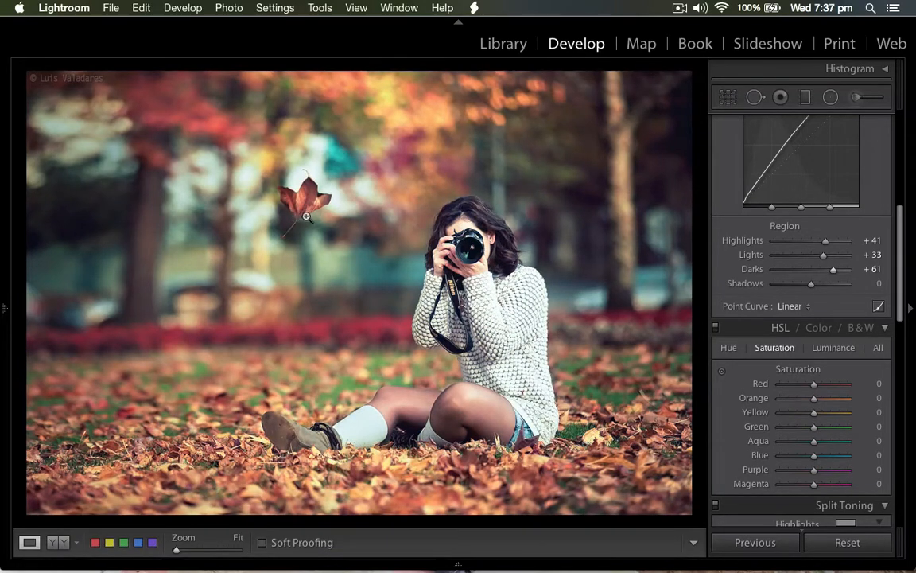
pyautogui.moveTo(373, 276)
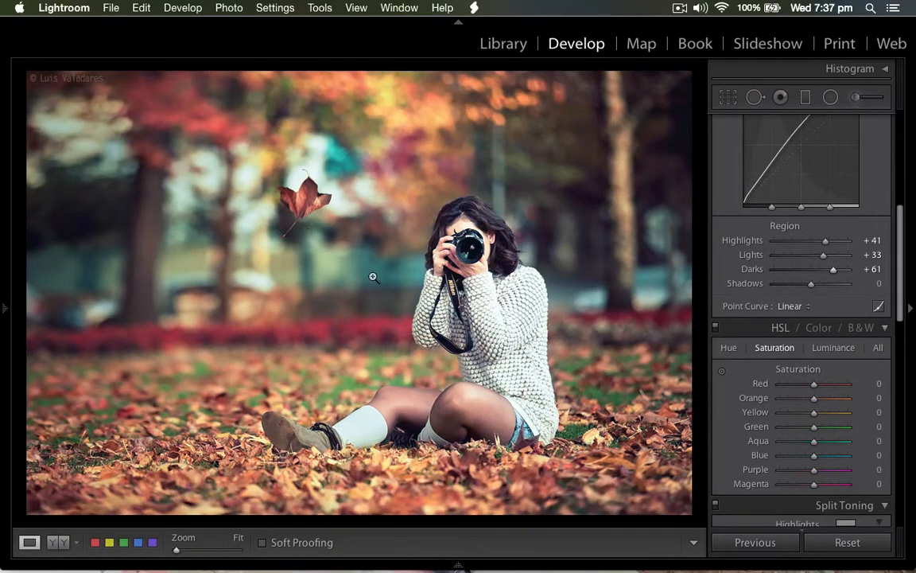
pyautogui.moveTo(417, 286)
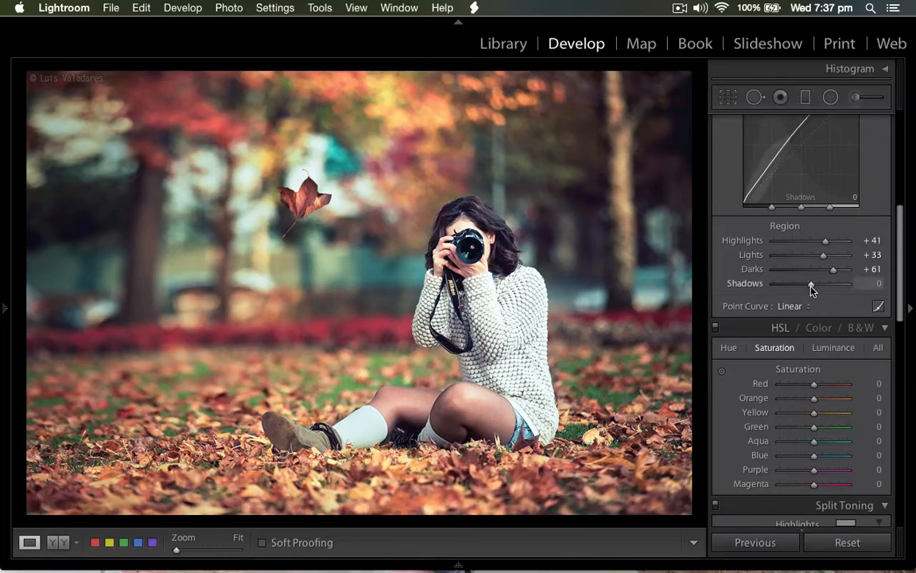
# Drag the tone curve Shadows slider down, settling at −53.
pyautogui.moveTo(811, 284); pyautogui.dragTo(791, 284)
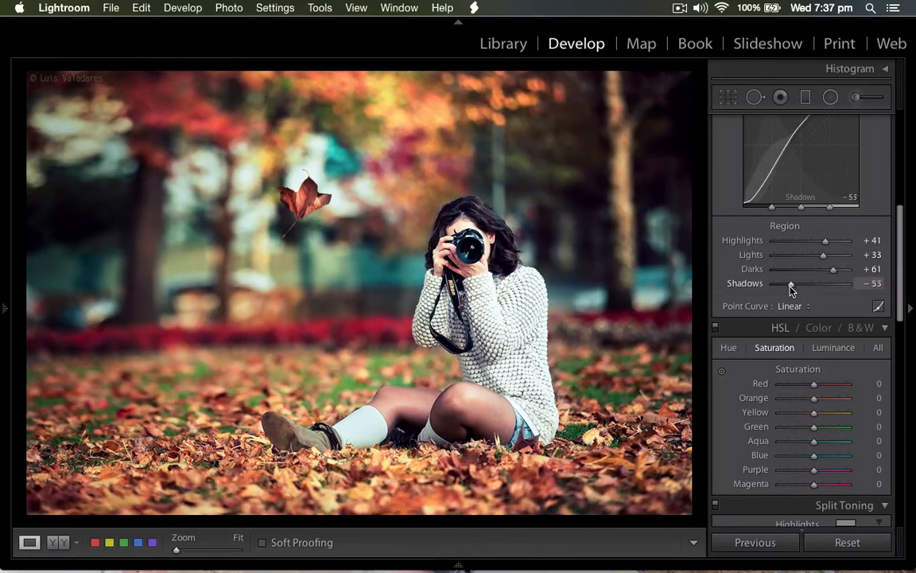
pyautogui.moveTo(795, 283); pyautogui.dragTo(803, 283)
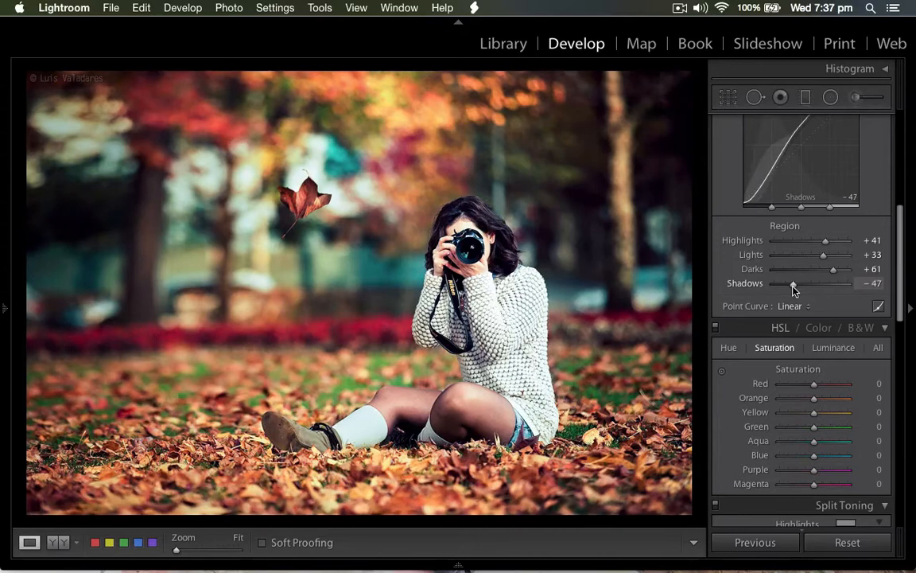
pyautogui.moveTo(796, 283); pyautogui.dragTo(791, 284)
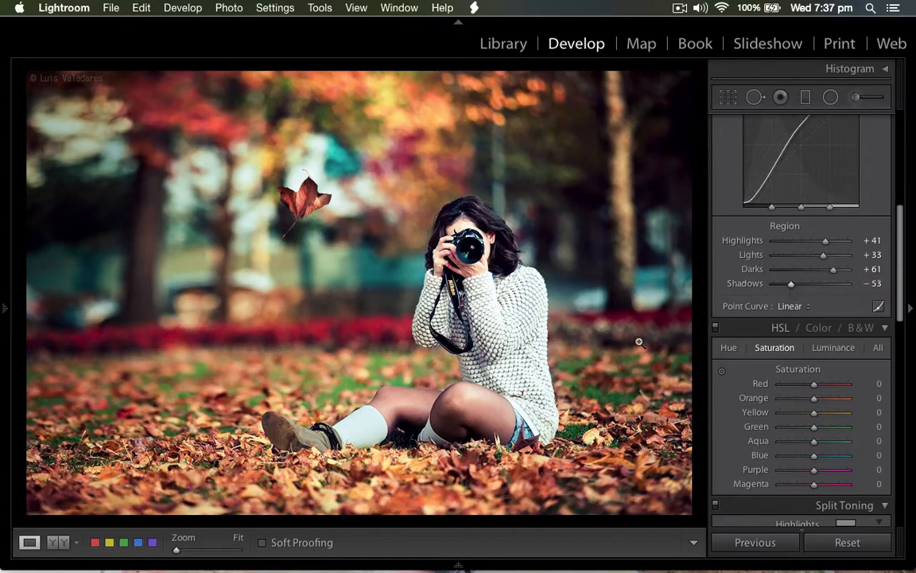
pyautogui.moveTo(698, 359)
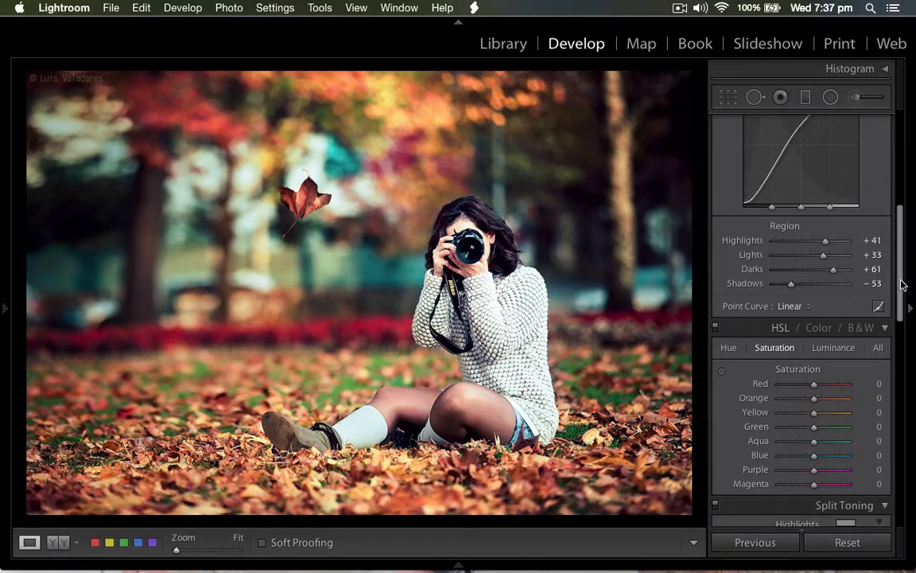
# Scroll to HSL Saturation and set Red saturation to +37.
pyautogui.scroll(-3)
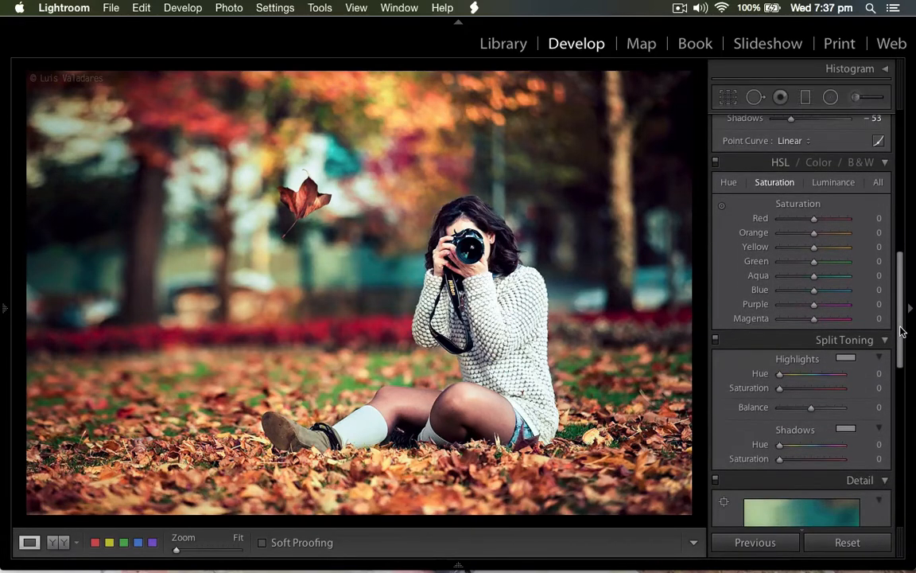
pyautogui.moveTo(718, 233)
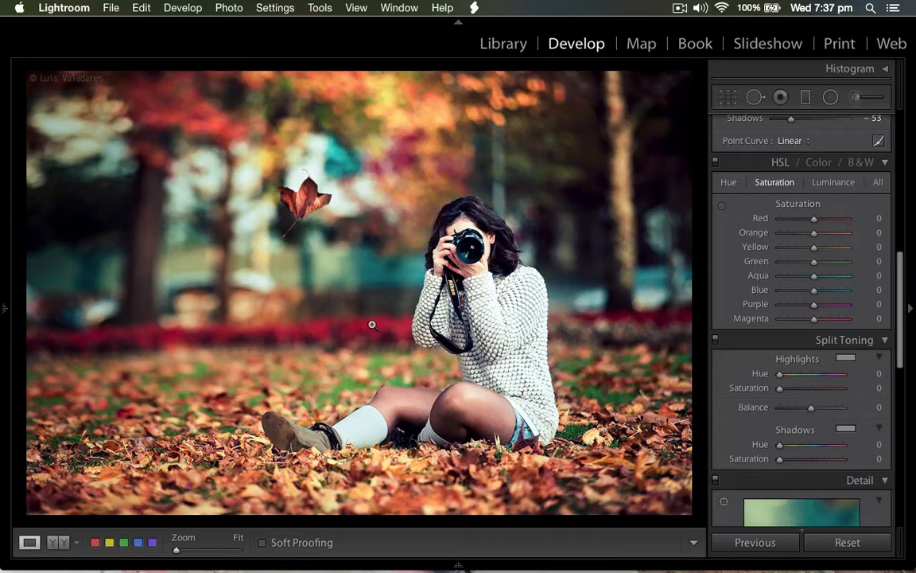
pyautogui.moveTo(361, 330)
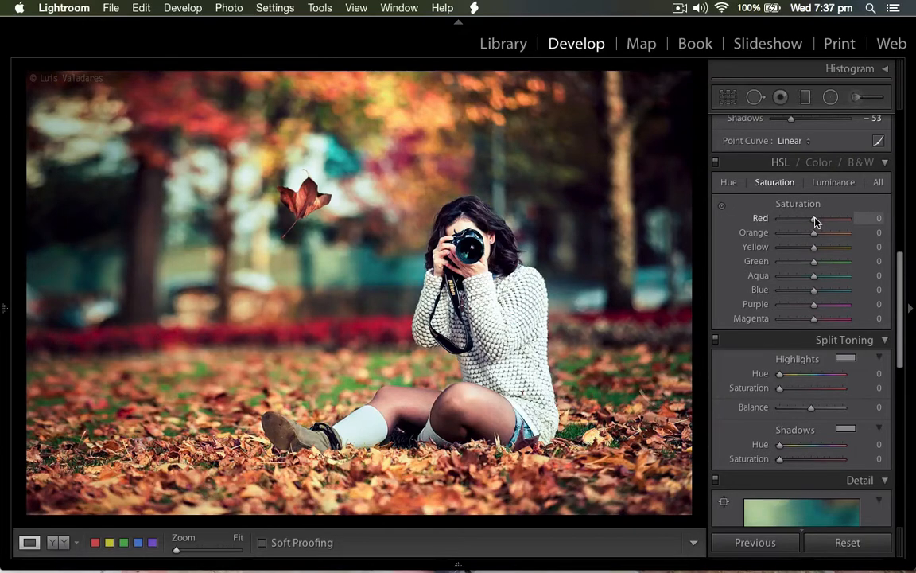
pyautogui.moveTo(813, 218); pyautogui.dragTo(821, 218)
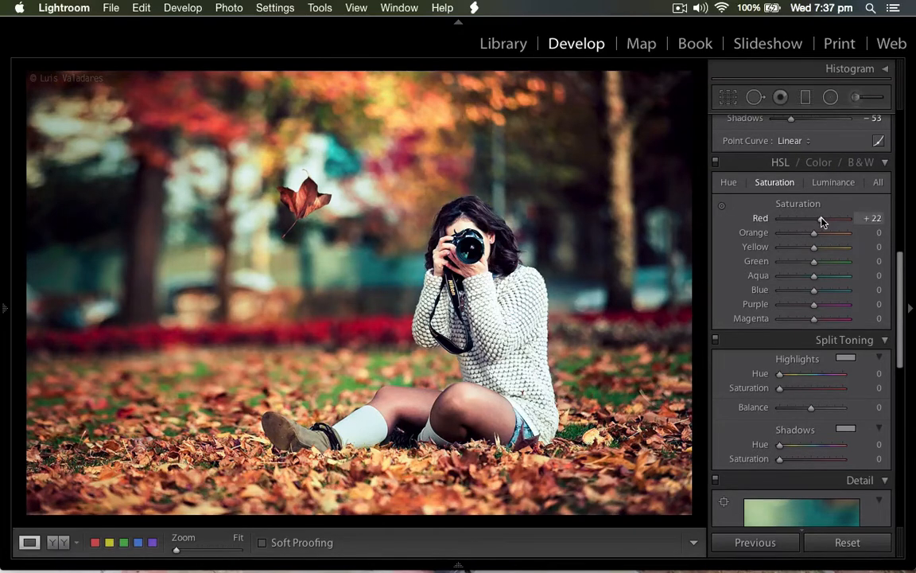
pyautogui.moveTo(817, 218); pyautogui.dragTo(823, 218)
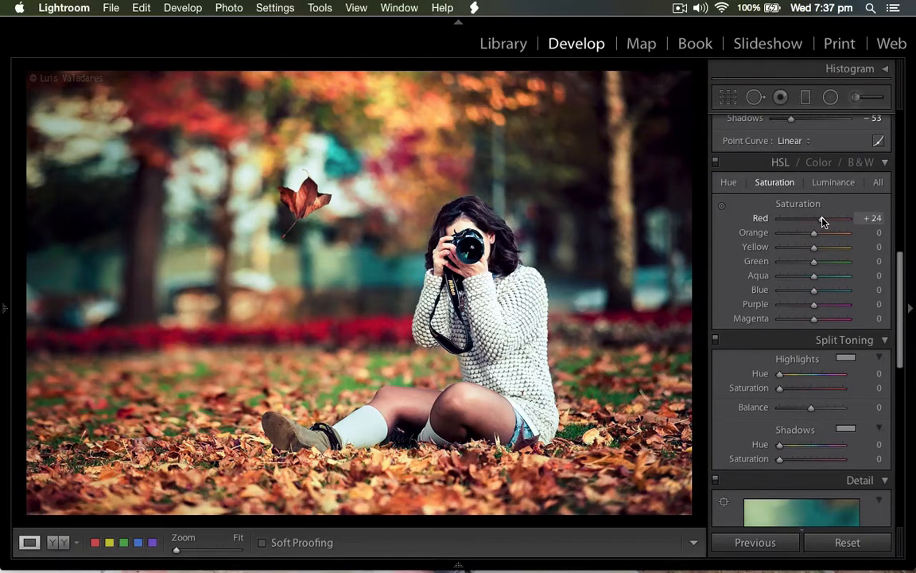
pyautogui.moveTo(818, 217); pyautogui.dragTo(835, 218)
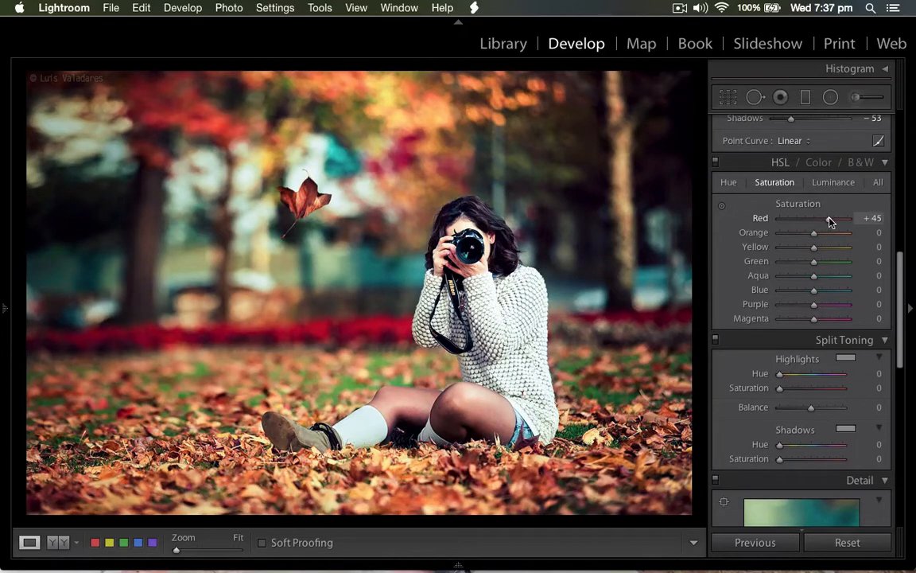
pyautogui.moveTo(830, 218); pyautogui.dragTo(825, 218)
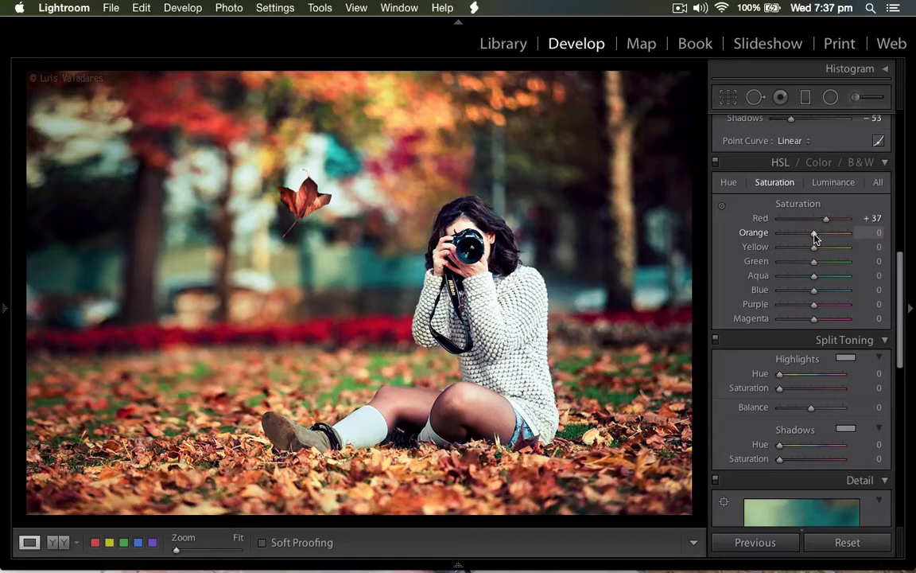
# Set Orange saturation to +30 and Yellow saturation to +51.
pyautogui.moveTo(813, 232); pyautogui.dragTo(825, 232)
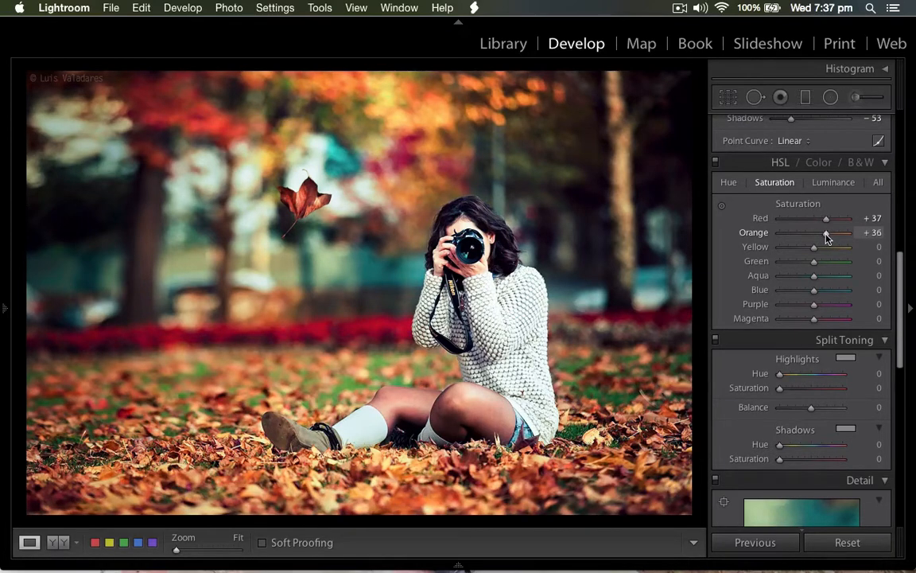
pyautogui.moveTo(826, 232); pyautogui.dragTo(801, 232)
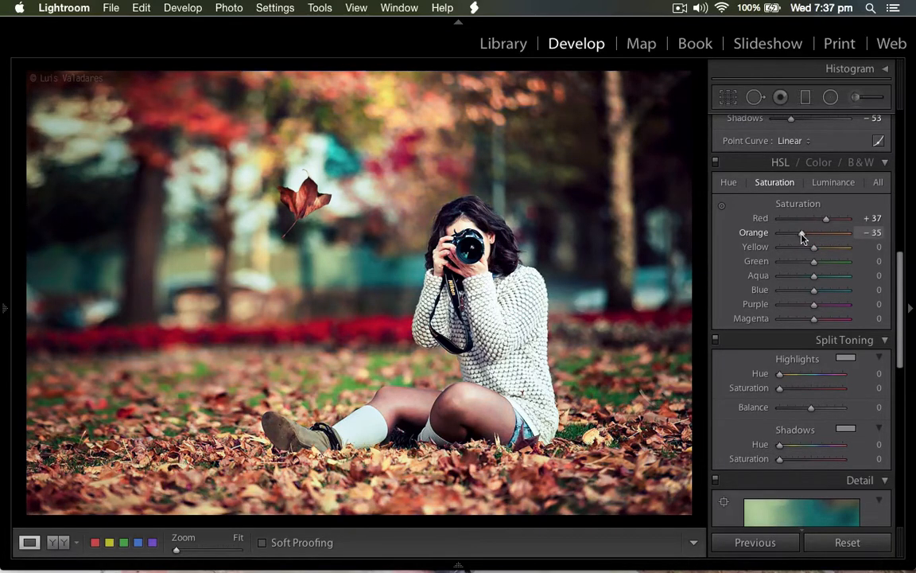
pyautogui.moveTo(801, 233); pyautogui.dragTo(814, 232)
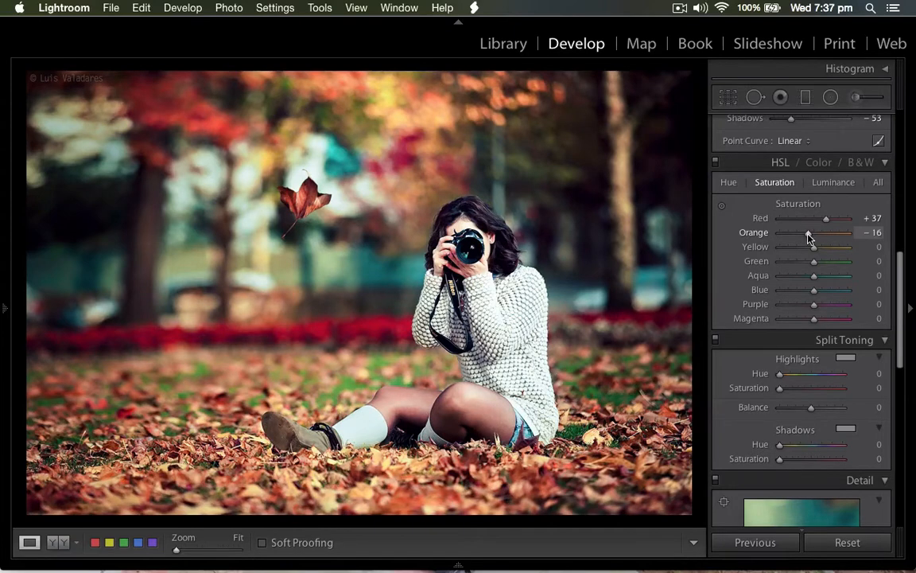
pyautogui.moveTo(811, 232); pyautogui.dragTo(805, 232)
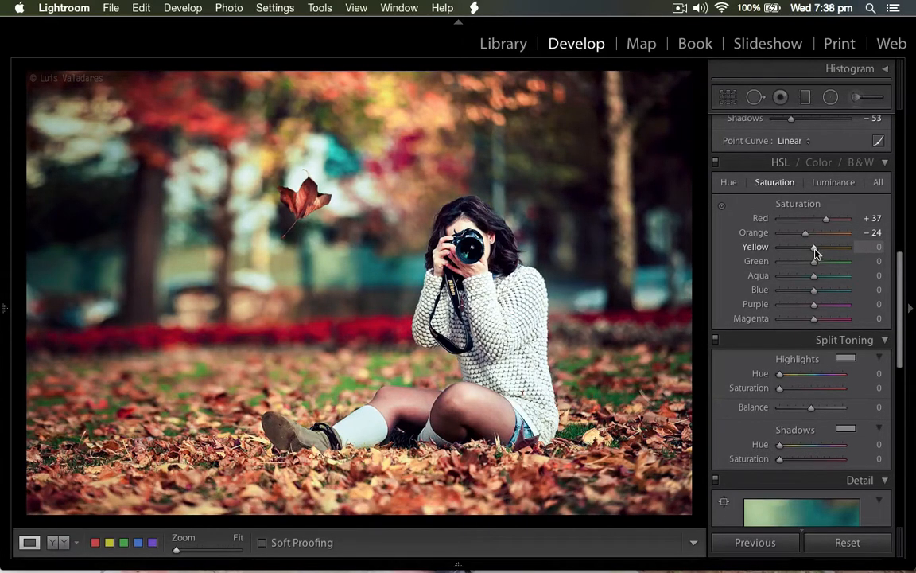
pyautogui.moveTo(814, 253); pyautogui.dragTo(828, 253)
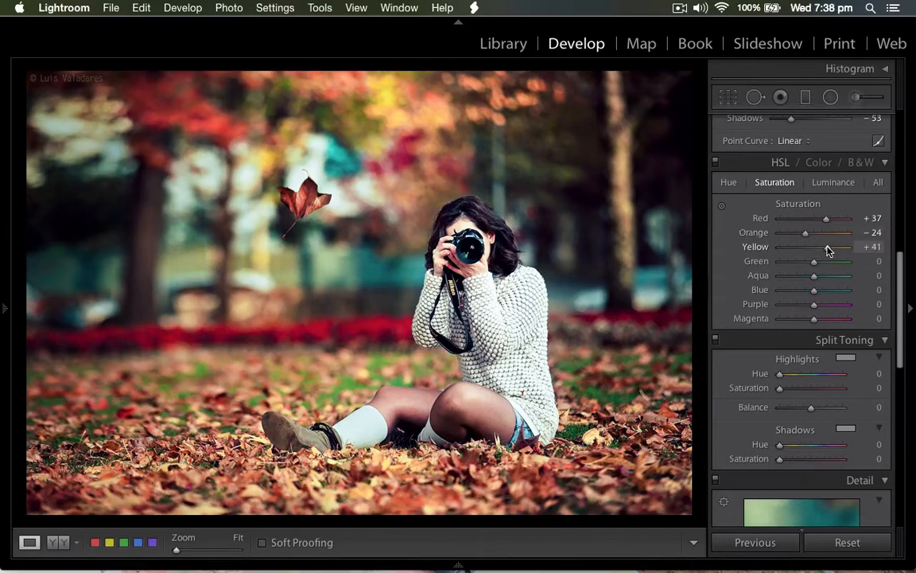
pyautogui.moveTo(815, 247); pyautogui.dragTo(831, 246)
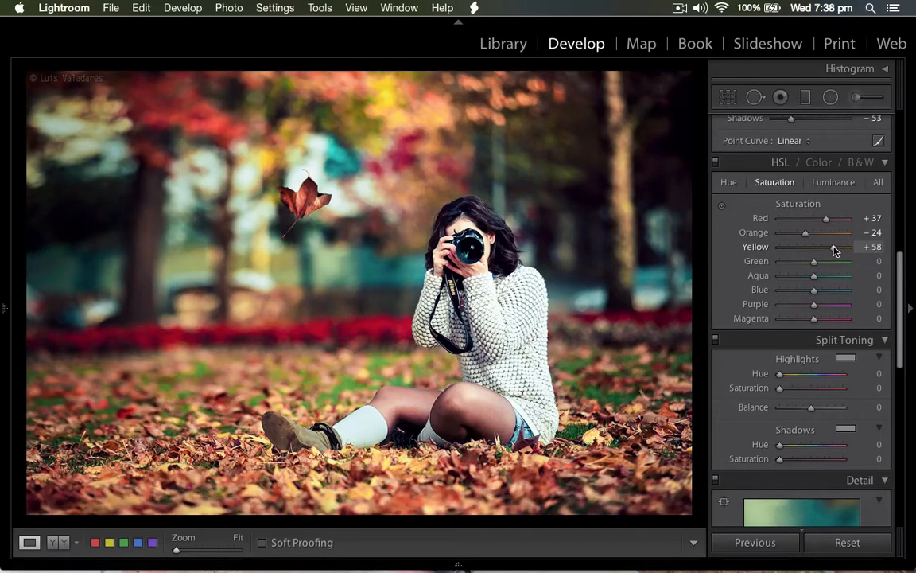
pyautogui.moveTo(831, 246); pyautogui.dragTo(837, 247)
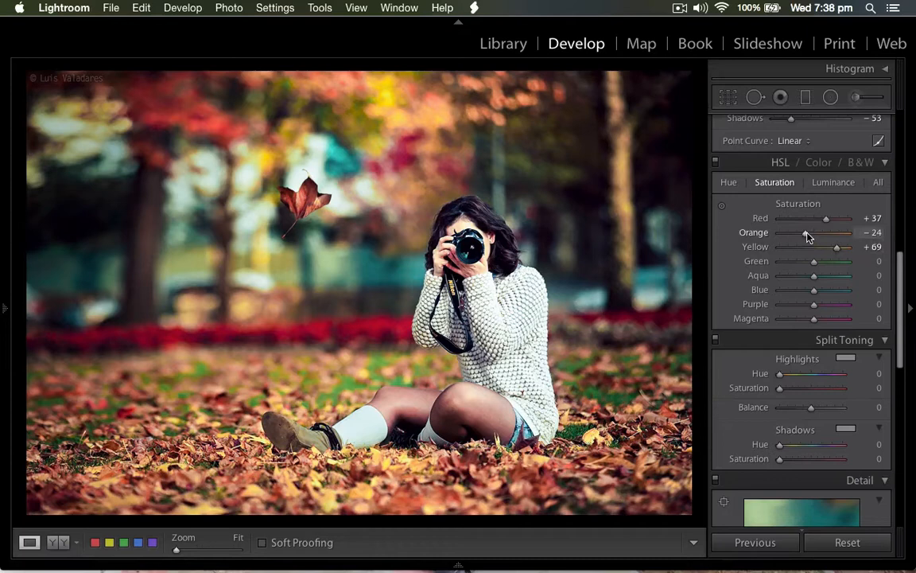
pyautogui.moveTo(807, 233); pyautogui.dragTo(825, 232)
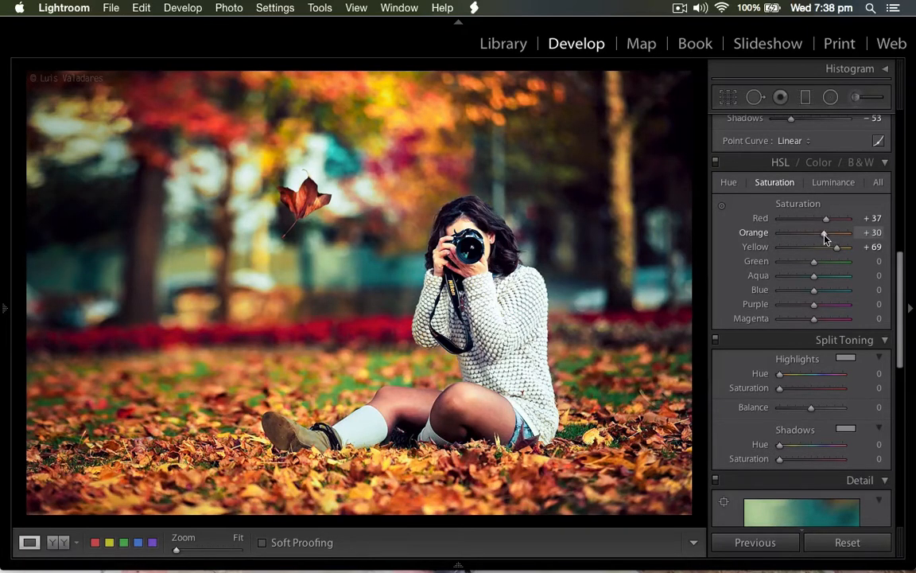
pyautogui.moveTo(820, 270)
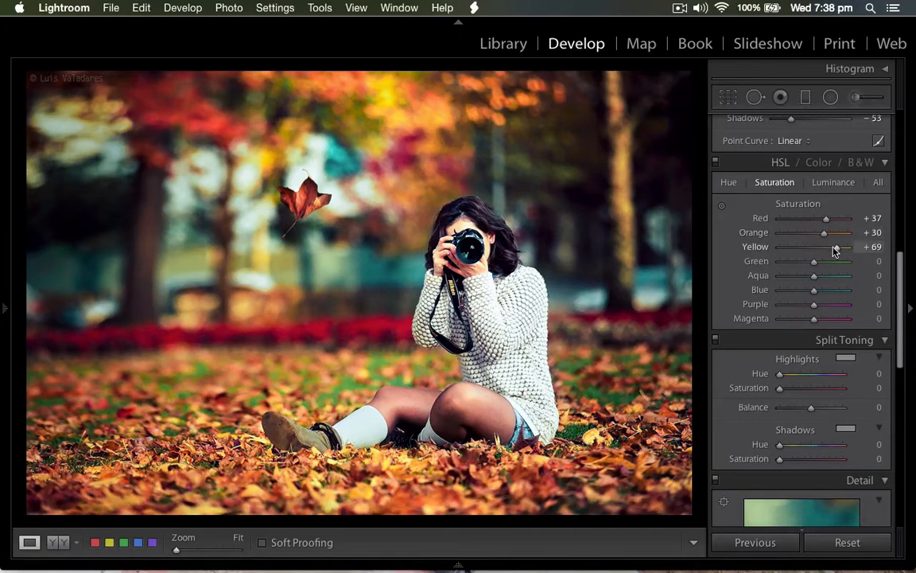
pyautogui.moveTo(836, 247); pyautogui.dragTo(830, 247)
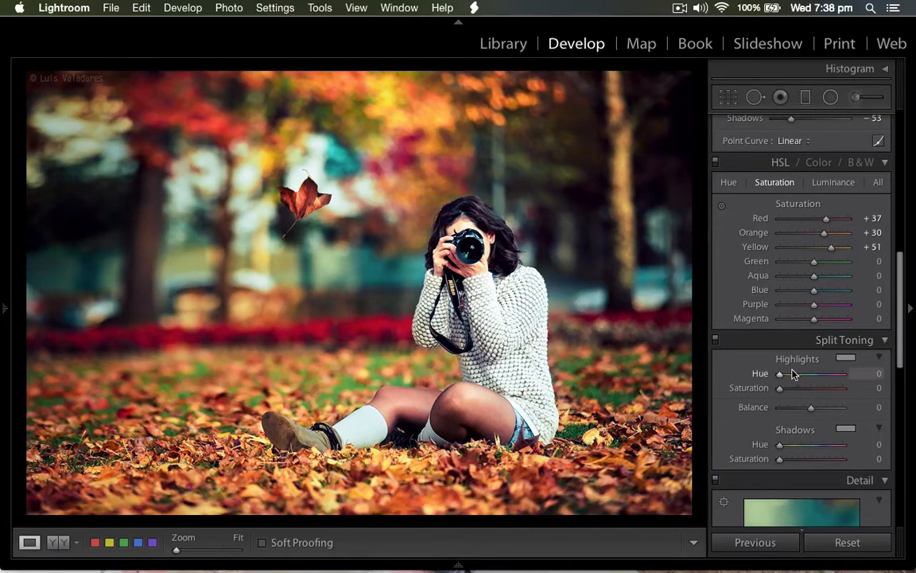
# Set split-toning Highlights Hue to 6 and Balance to +10.
pyautogui.moveTo(780, 374); pyautogui.dragTo(811, 374)
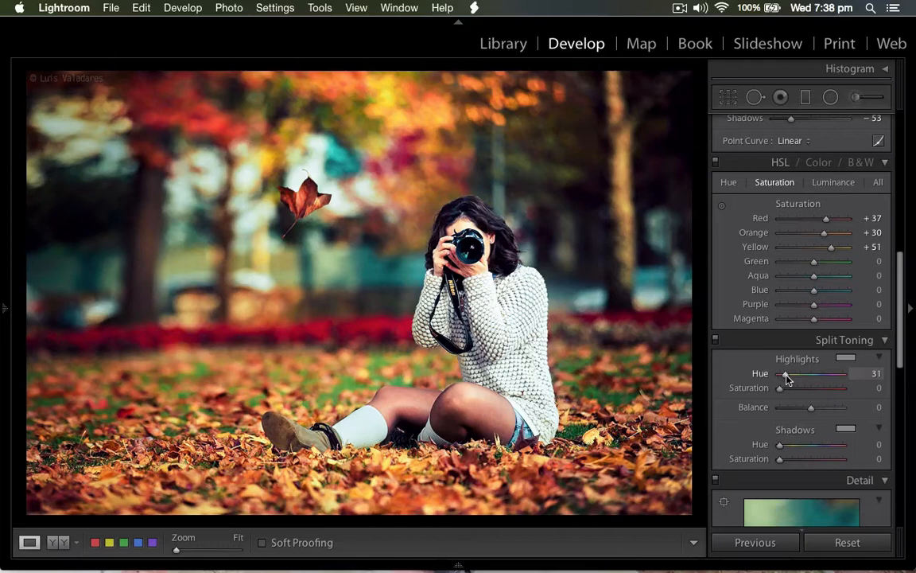
pyautogui.moveTo(783, 374); pyautogui.dragTo(804, 374)
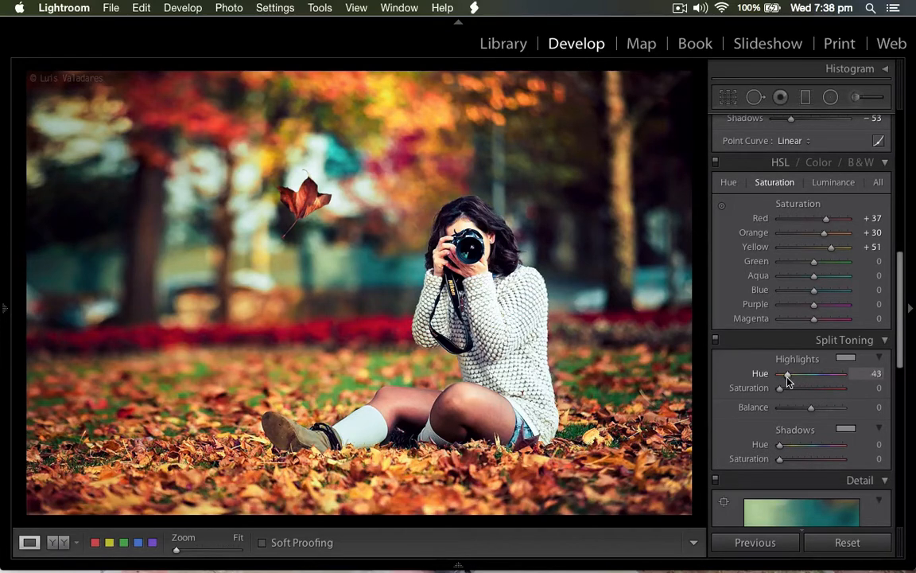
pyautogui.moveTo(787, 374); pyautogui.dragTo(780, 373)
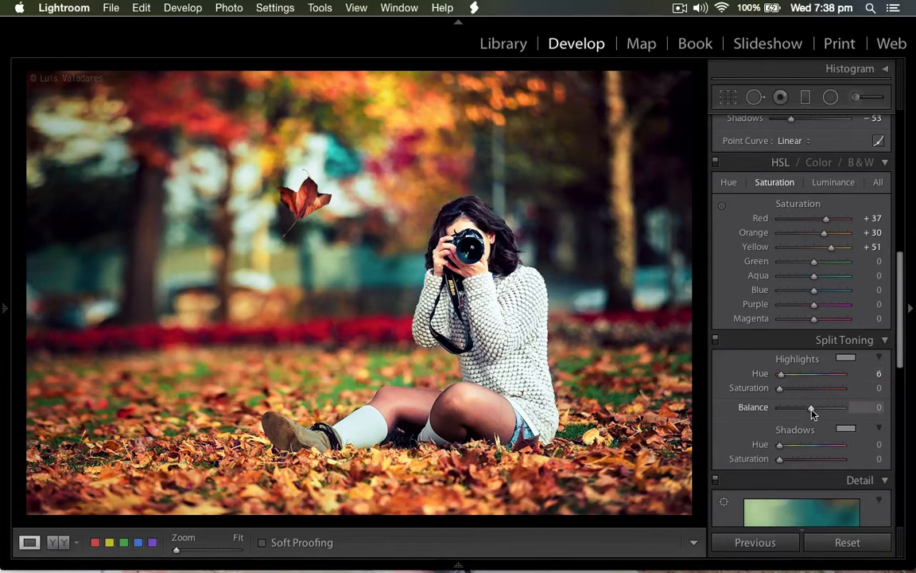
pyautogui.moveTo(809, 407); pyautogui.dragTo(823, 407)
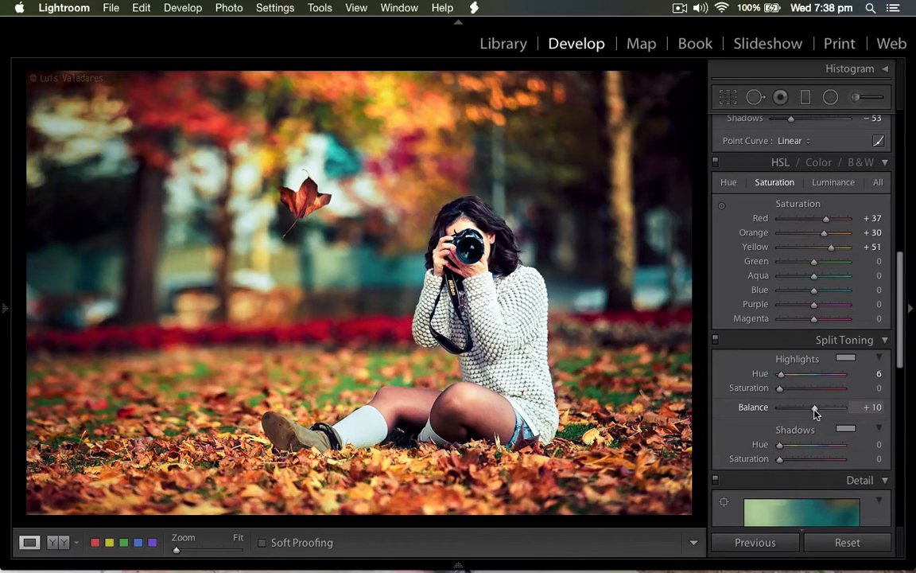
pyautogui.scroll(-3)
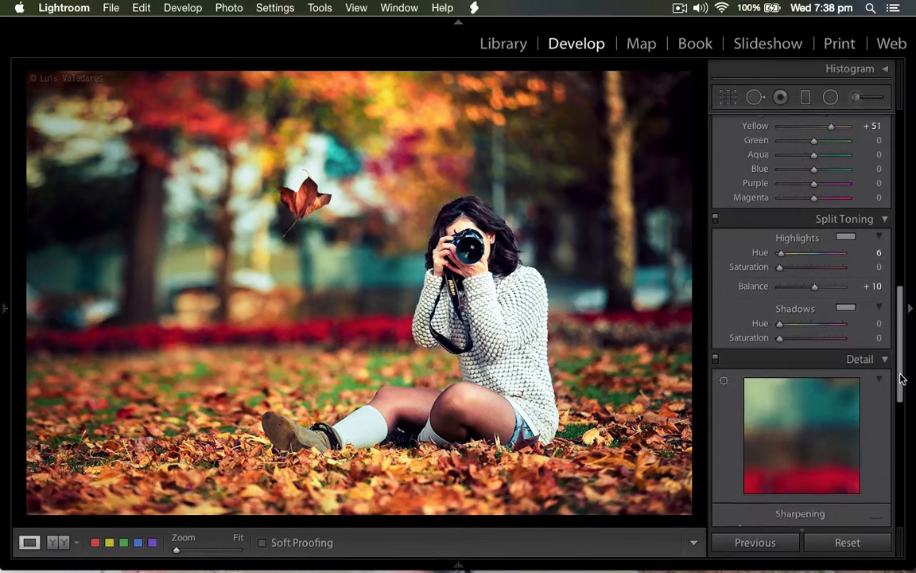
# Scroll to the Detail panel and set Sharpening Amount to 5.
pyautogui.scroll(-3)
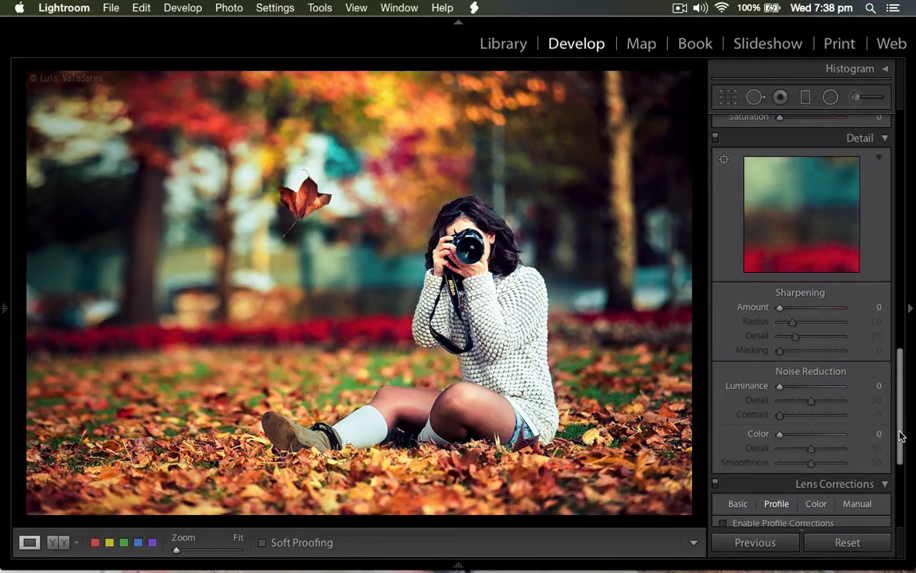
pyautogui.moveTo(871, 402)
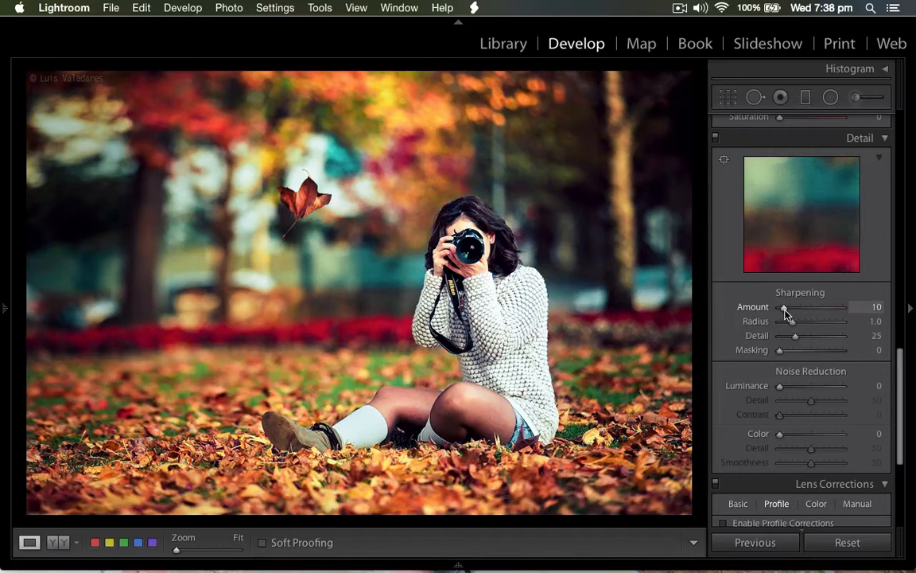
pyautogui.moveTo(784, 308); pyautogui.dragTo(781, 308)
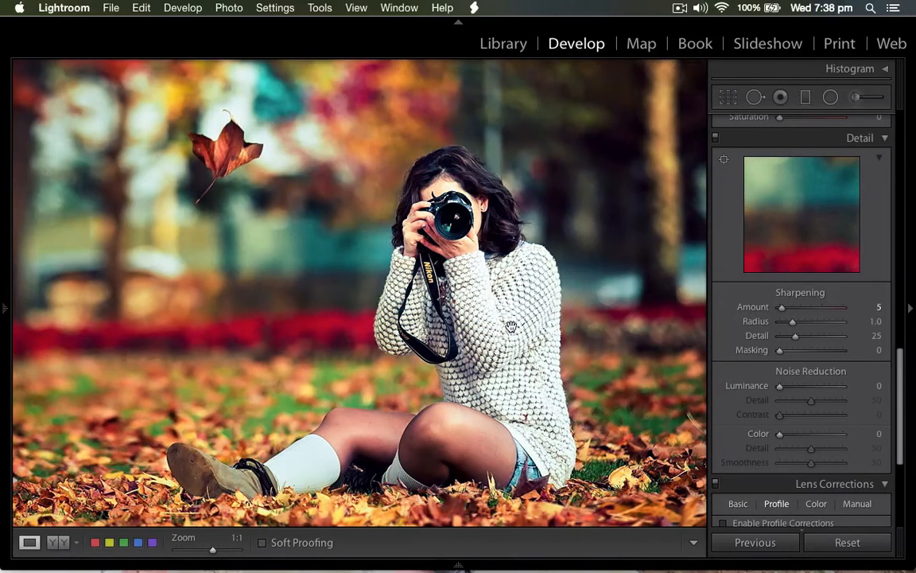
pyautogui.moveTo(869, 367)
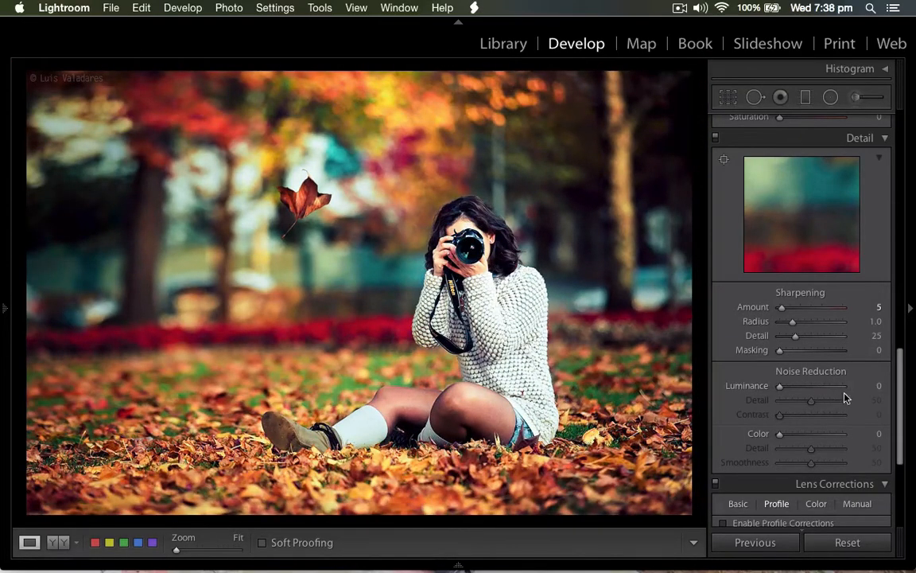
pyautogui.scroll(-3)
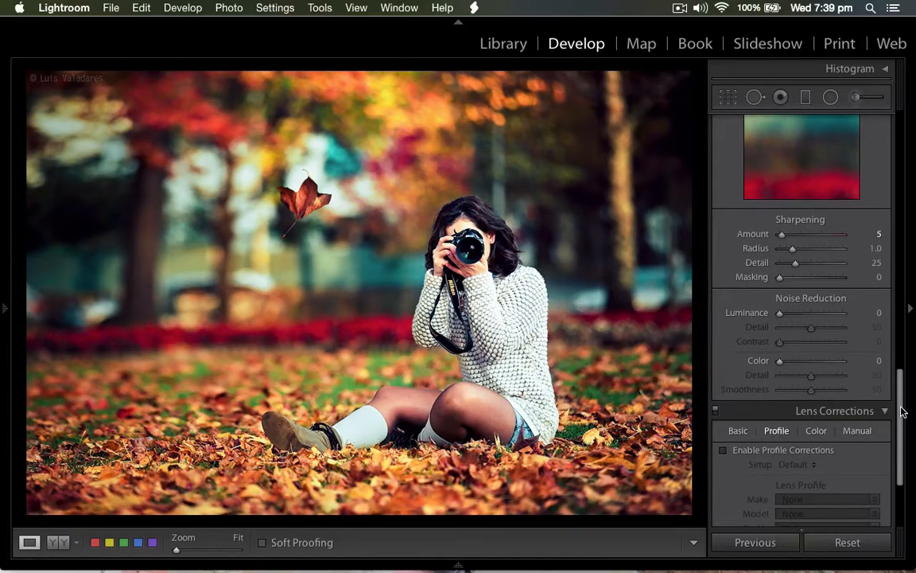
pyautogui.moveTo(829, 400)
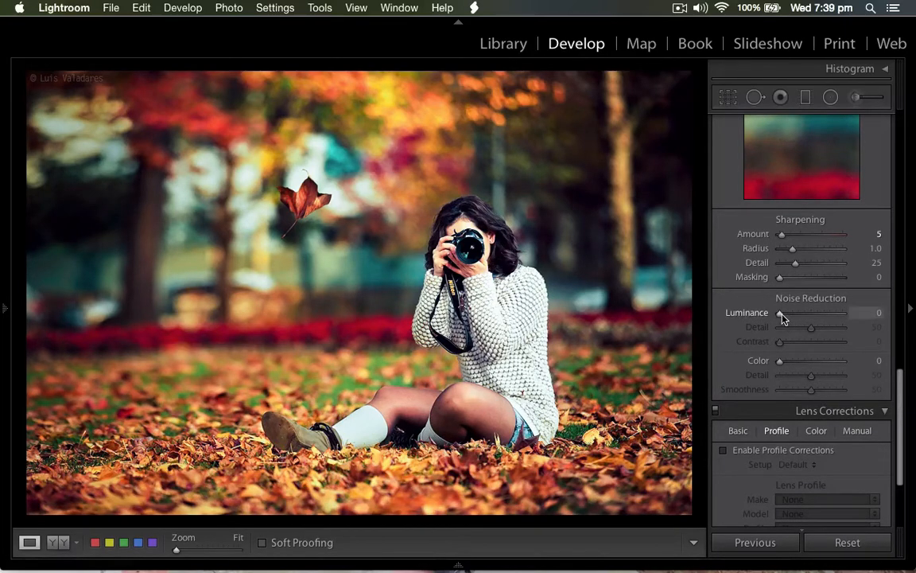
# Set luminance noise reduction to 58 with detail 61.
pyautogui.moveTo(779, 312); pyautogui.dragTo(801, 312)
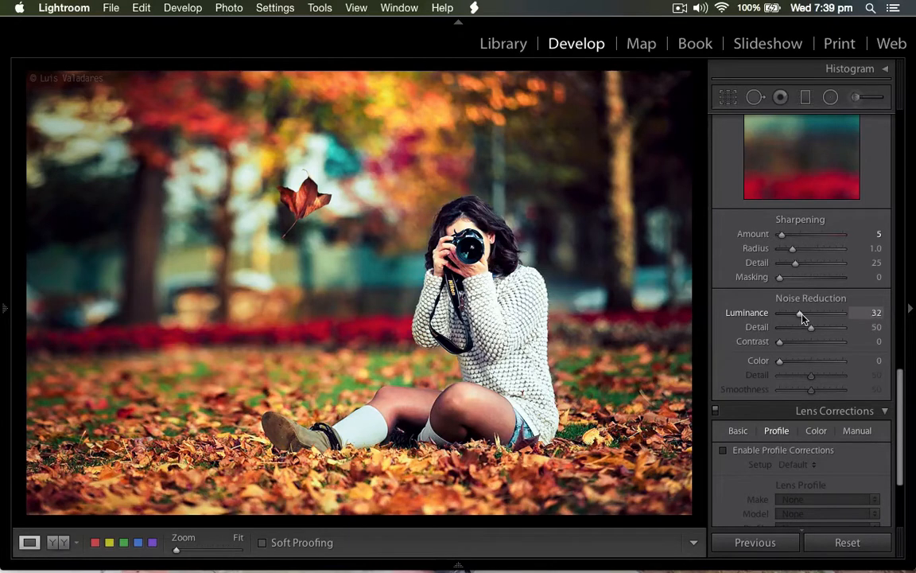
pyautogui.moveTo(801, 313); pyautogui.dragTo(811, 312)
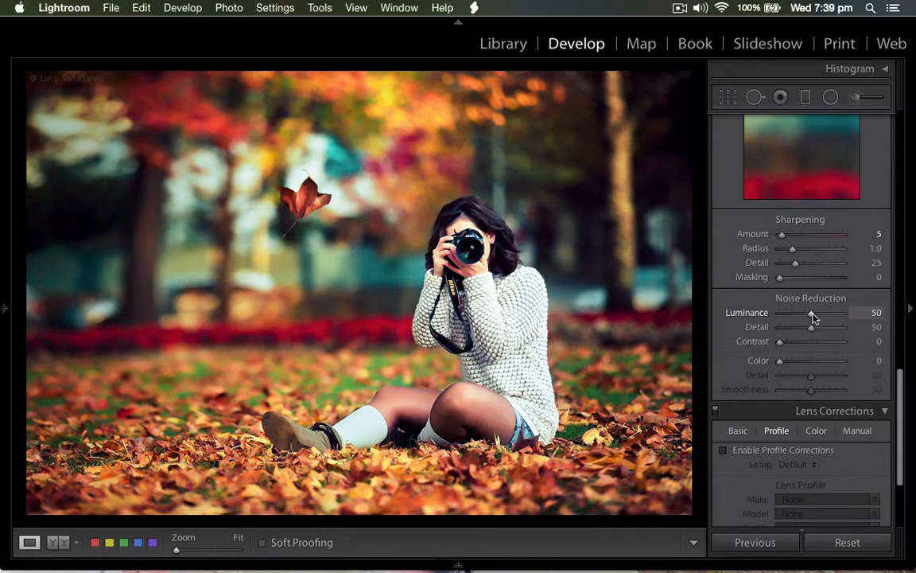
pyautogui.moveTo(810, 313); pyautogui.dragTo(816, 312)
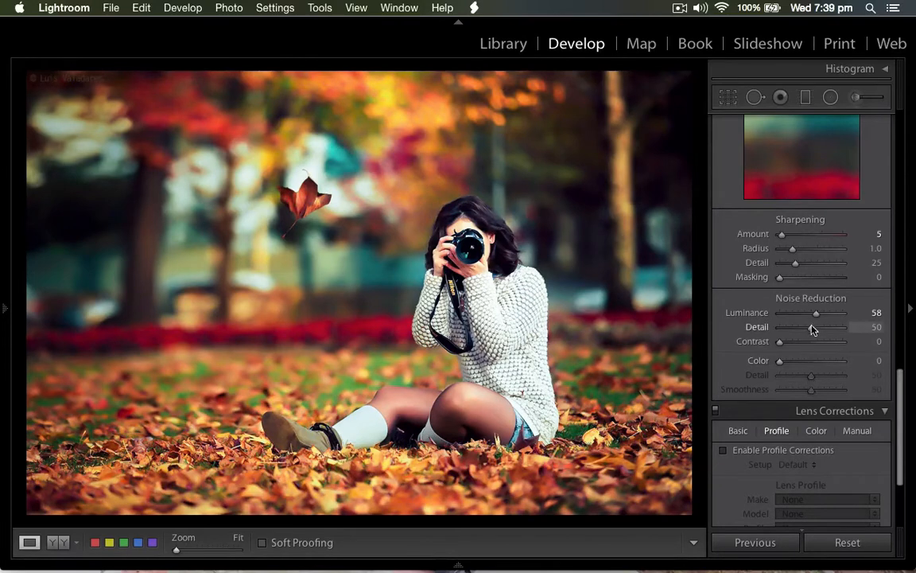
pyautogui.moveTo(807, 327); pyautogui.dragTo(816, 327)
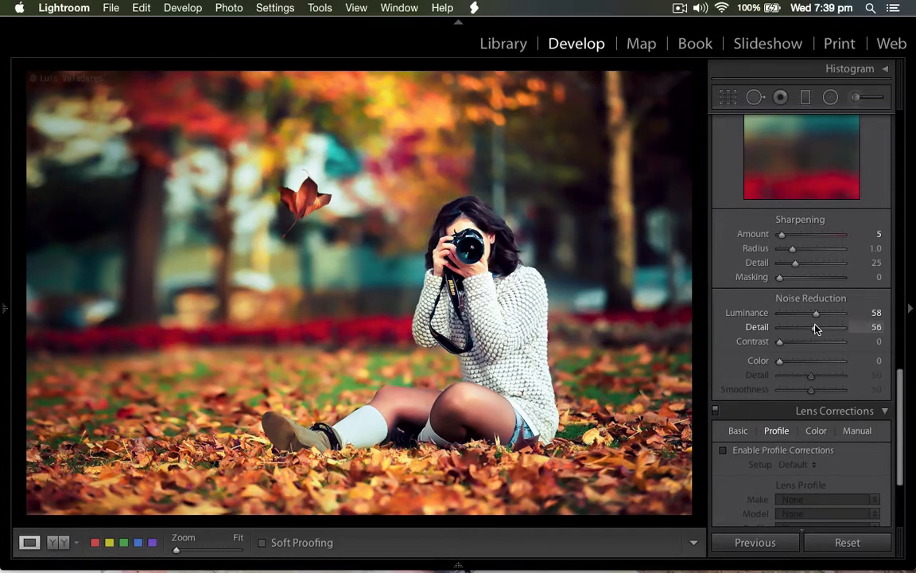
pyautogui.moveTo(816, 327); pyautogui.dragTo(823, 327)
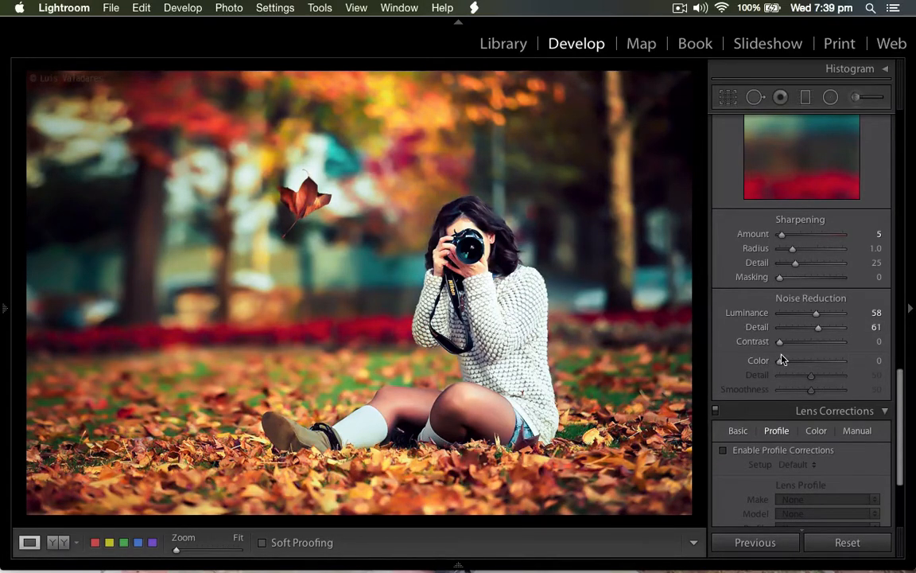
# Set noise reduction Contrast to 14 and Color to 18.
pyautogui.moveTo(781, 342); pyautogui.dragTo(811, 341)
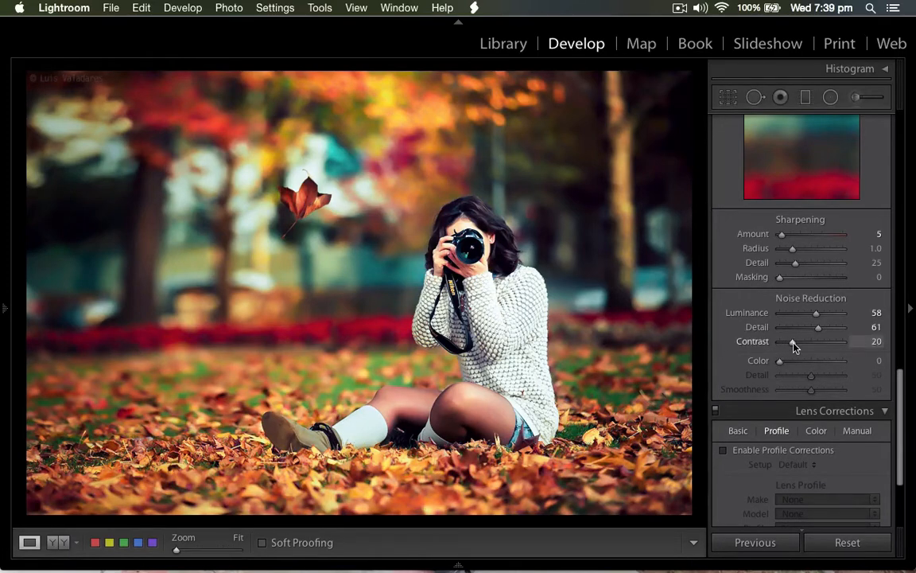
pyautogui.moveTo(811, 342); pyautogui.dragTo(786, 341)
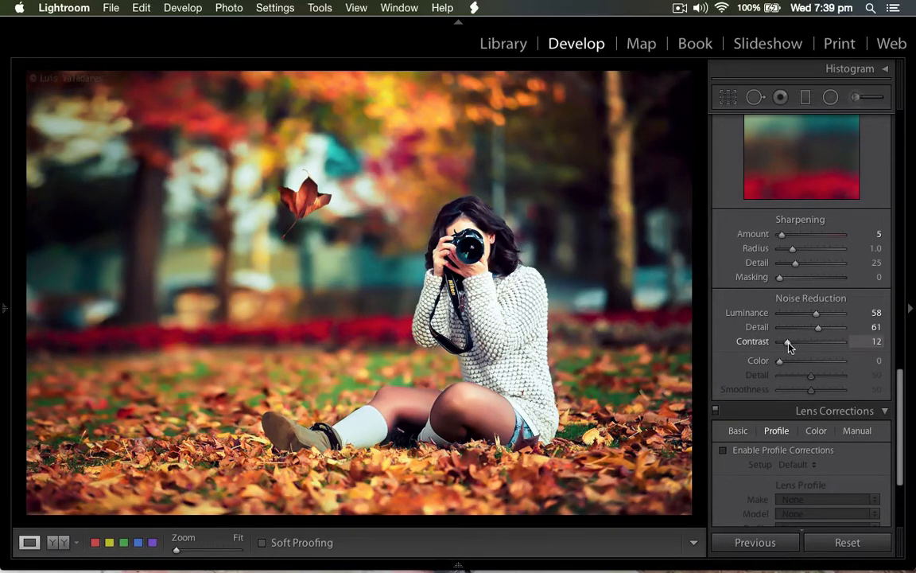
pyautogui.moveTo(787, 341); pyautogui.dragTo(796, 341)
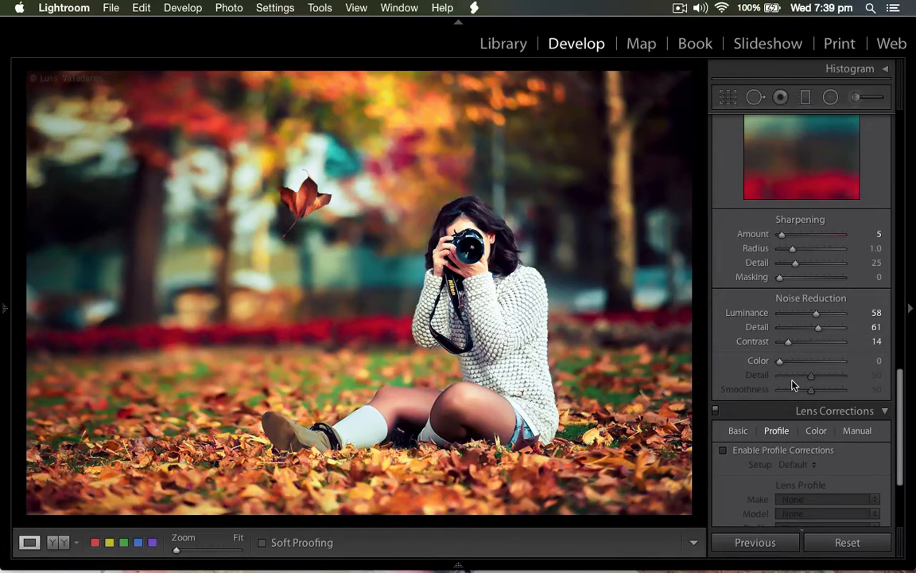
pyautogui.moveTo(780, 360); pyautogui.dragTo(787, 361)
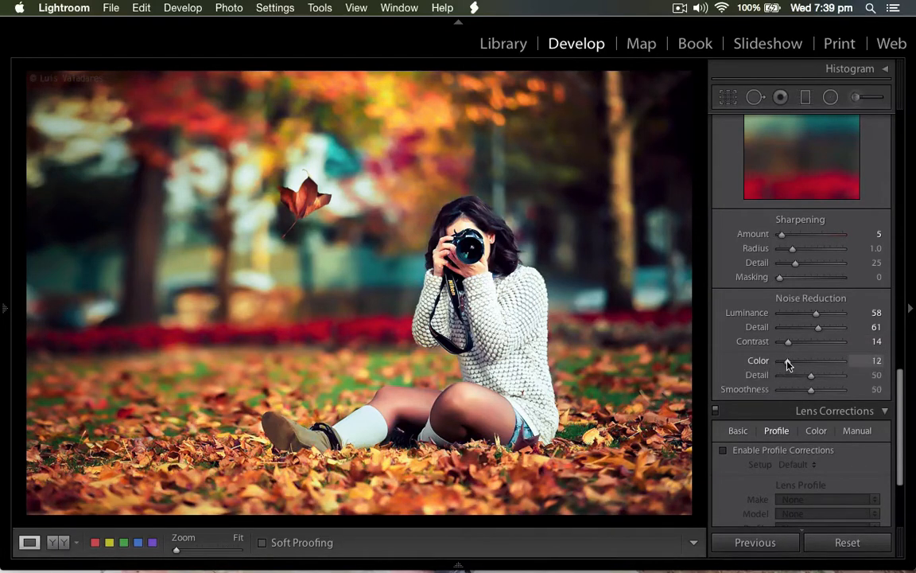
pyautogui.moveTo(787, 360); pyautogui.dragTo(795, 360)
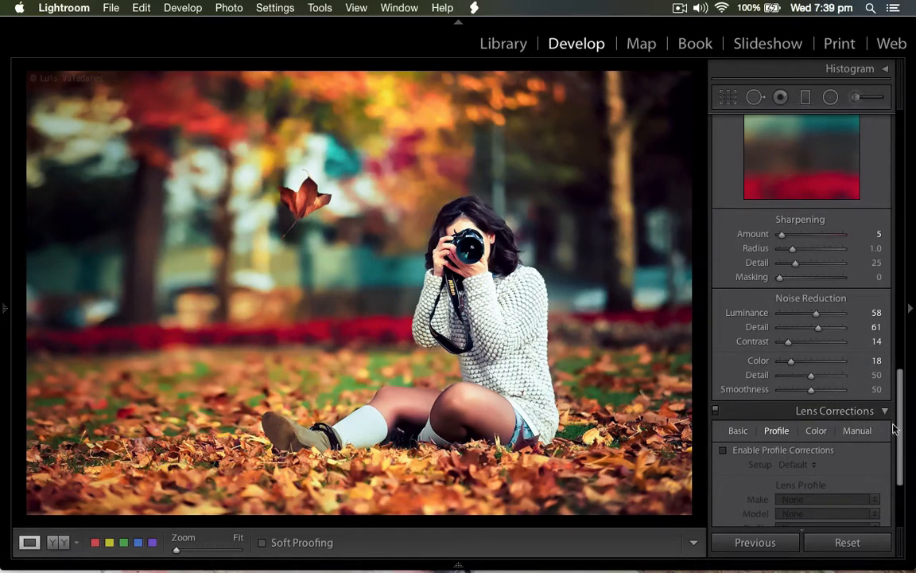
# Enable Profile Corrections with Custom setup, Canon make and EF 50mm f/1.4 USM model.
pyautogui.scroll(-3)
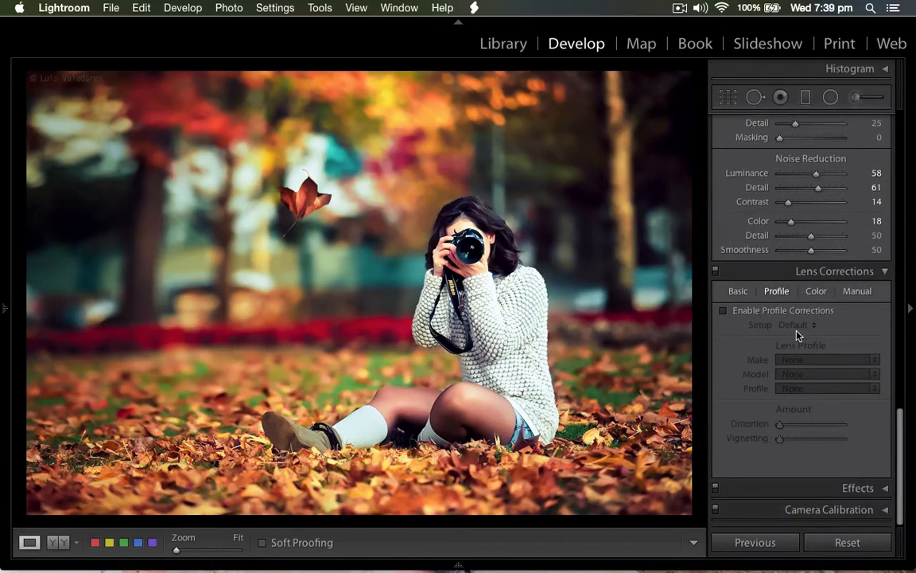
pyautogui.click(723, 310)
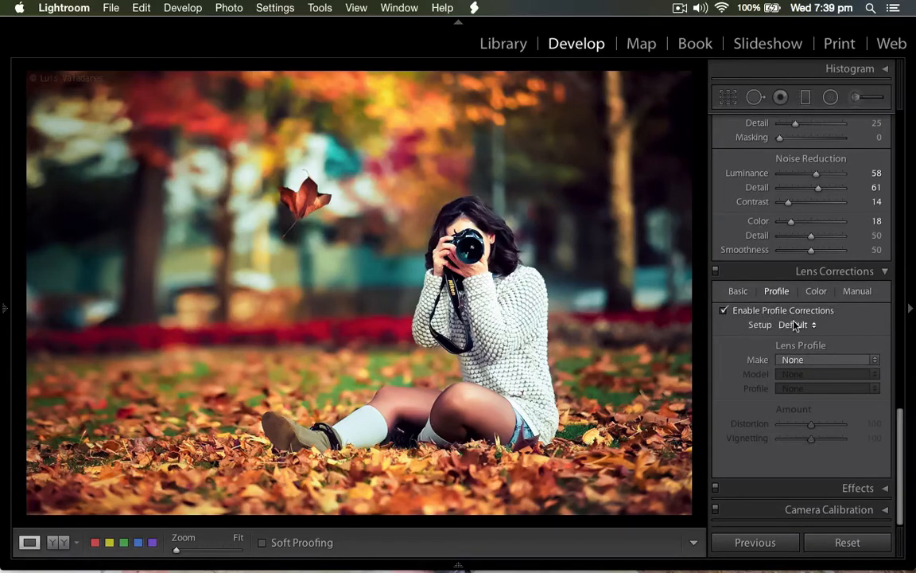
pyautogui.click(797, 325)
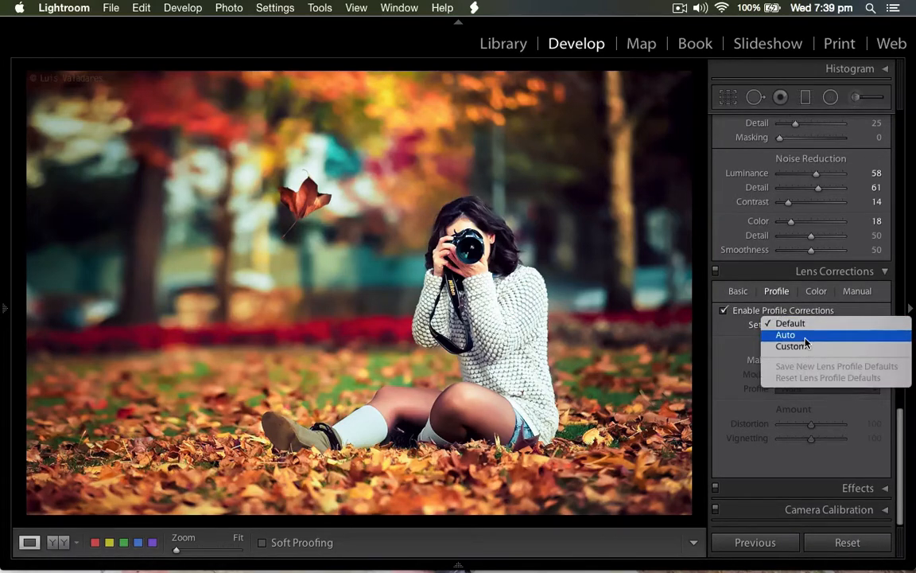
pyautogui.click(792, 346)
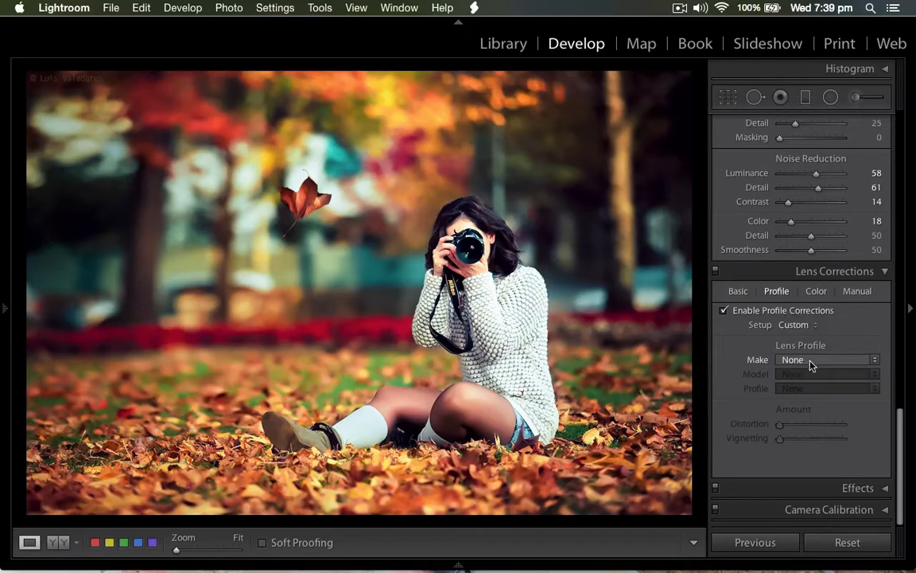
pyautogui.click(827, 360)
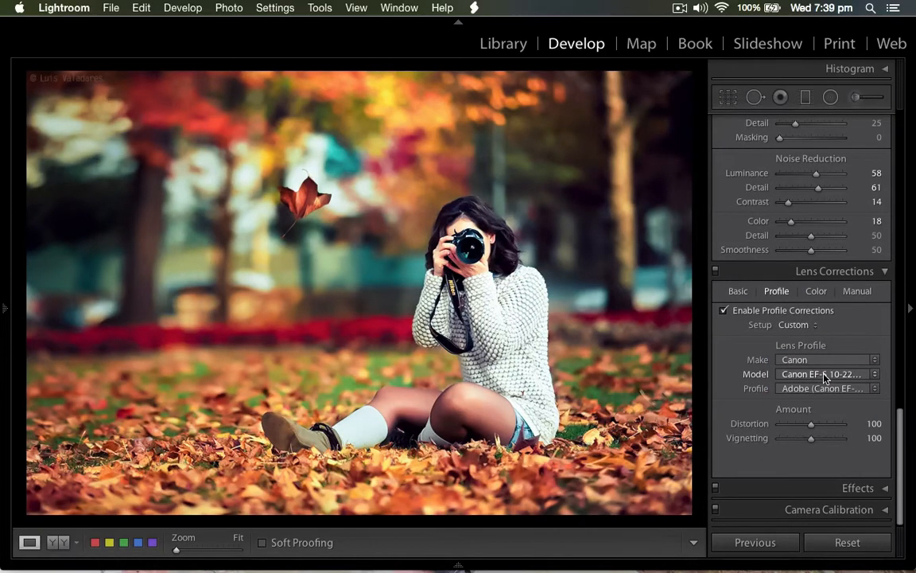
pyautogui.click(822, 374)
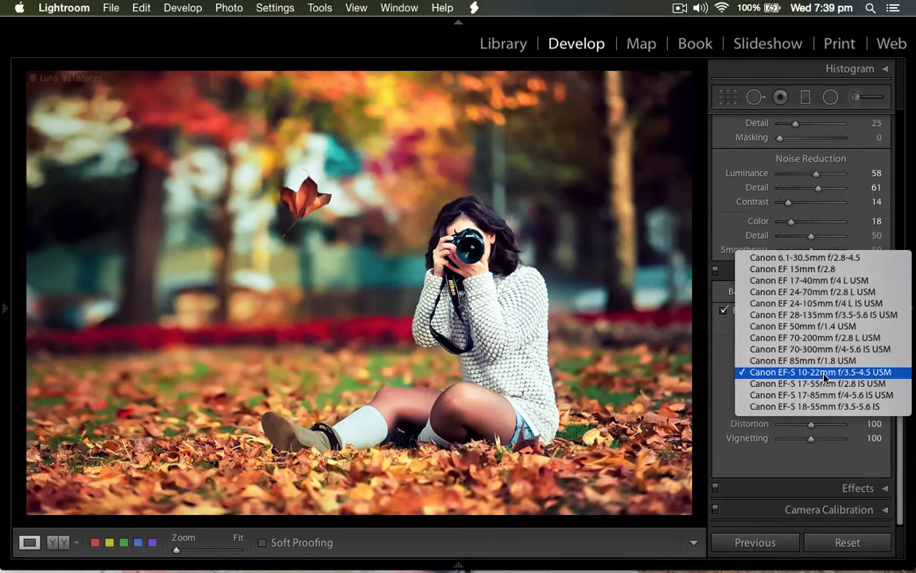
pyautogui.moveTo(802, 326)
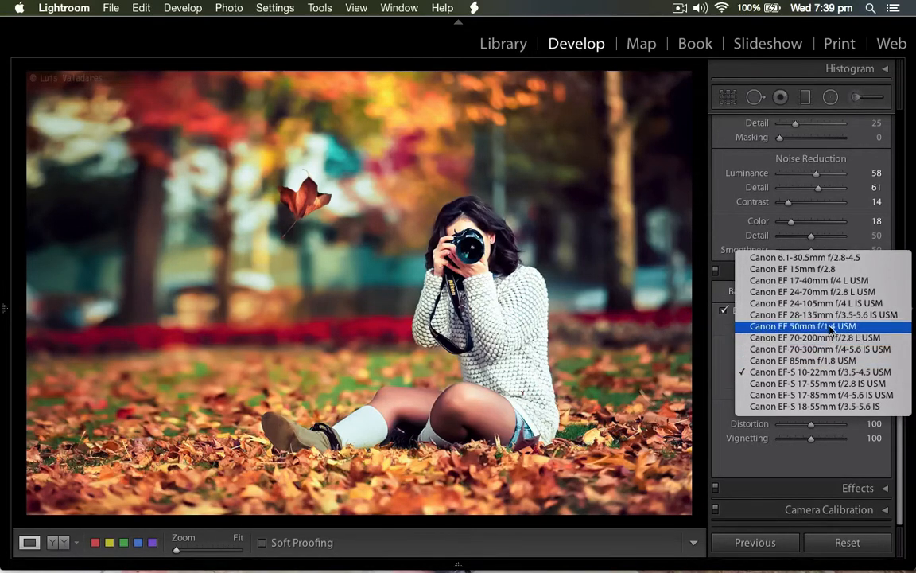
pyautogui.click(804, 326)
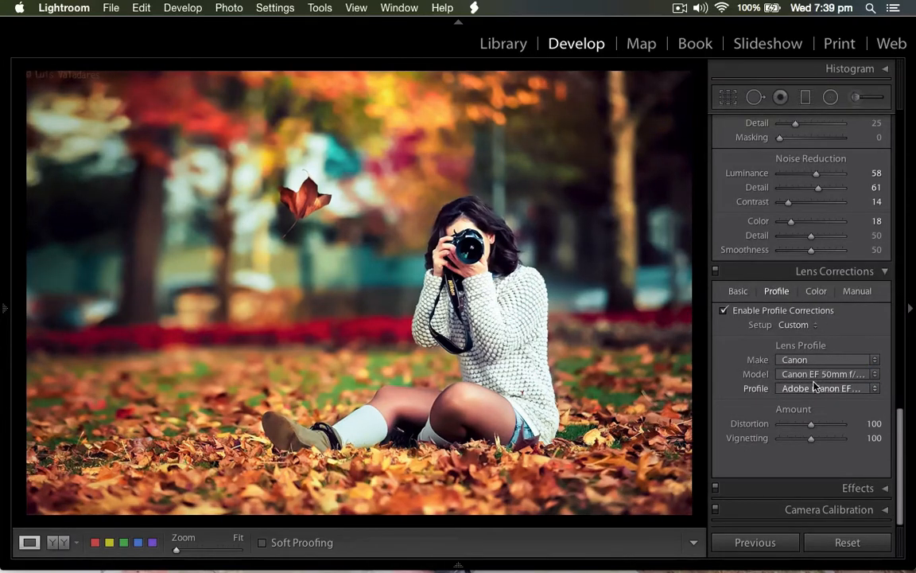
pyautogui.moveTo(818, 390)
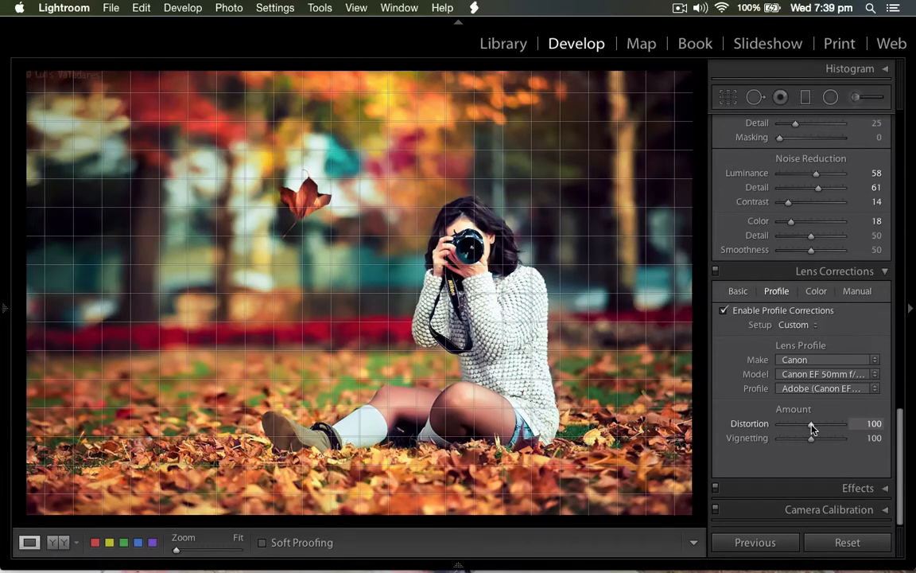
# Set lens correction Distortion to 114 and Vignetting to 92.
pyautogui.moveTo(811, 424); pyautogui.dragTo(819, 423)
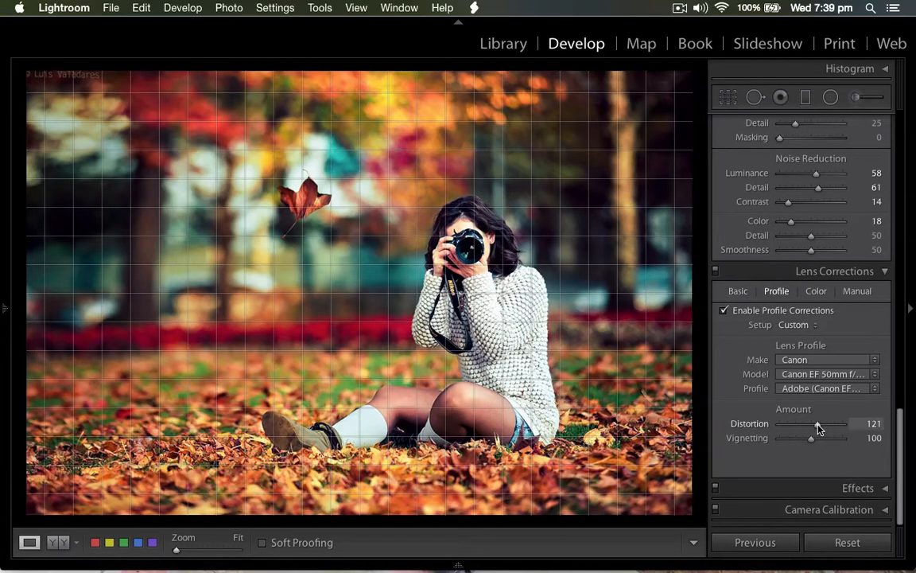
pyautogui.moveTo(823, 423); pyautogui.dragTo(815, 423)
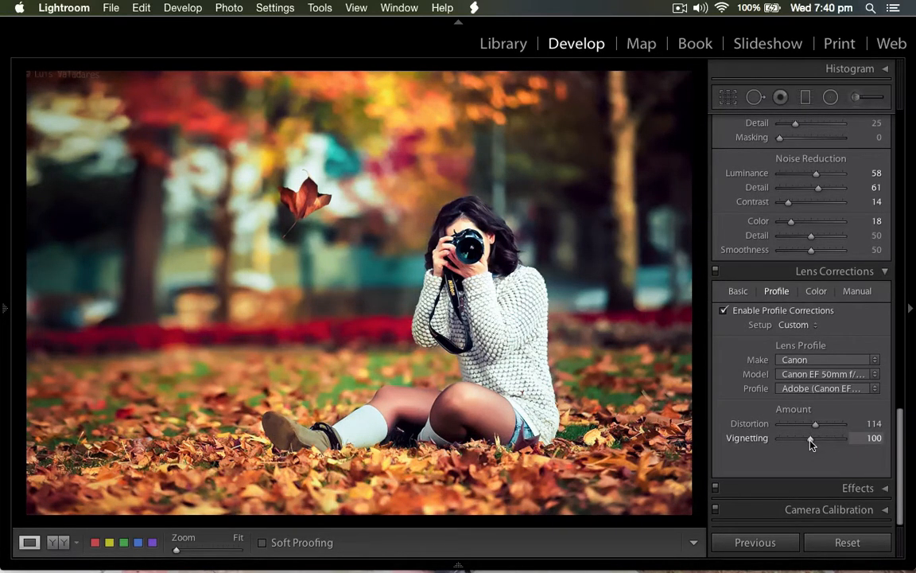
pyautogui.moveTo(813, 437); pyautogui.dragTo(795, 437)
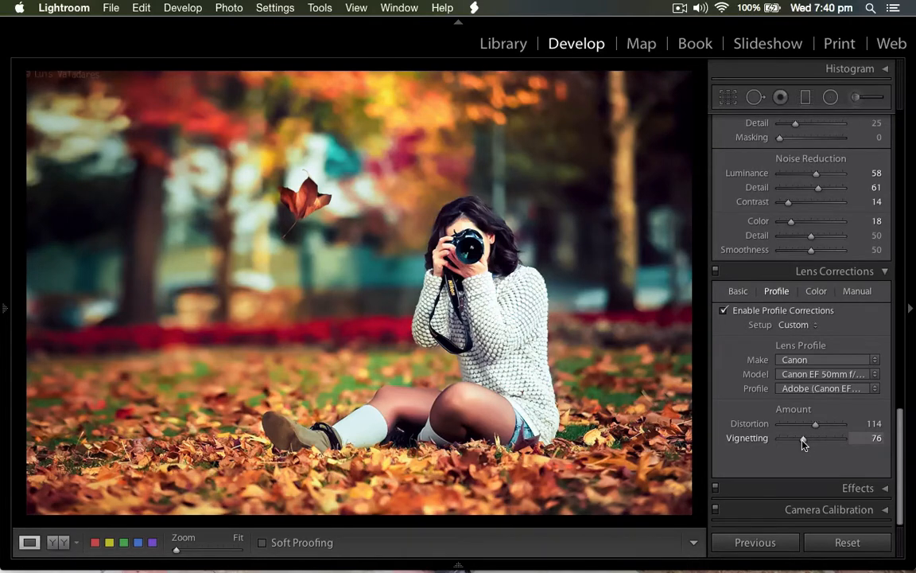
pyautogui.moveTo(802, 438); pyautogui.dragTo(819, 438)
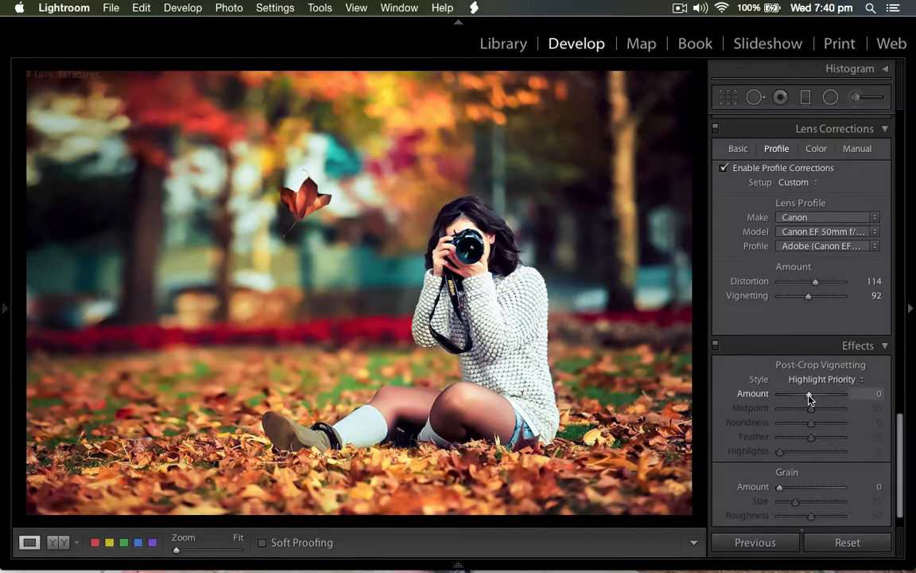
# Set the post-crop vignette amount to −29 and its midpoint to 53.
pyautogui.moveTo(778, 393); pyautogui.dragTo(811, 393)
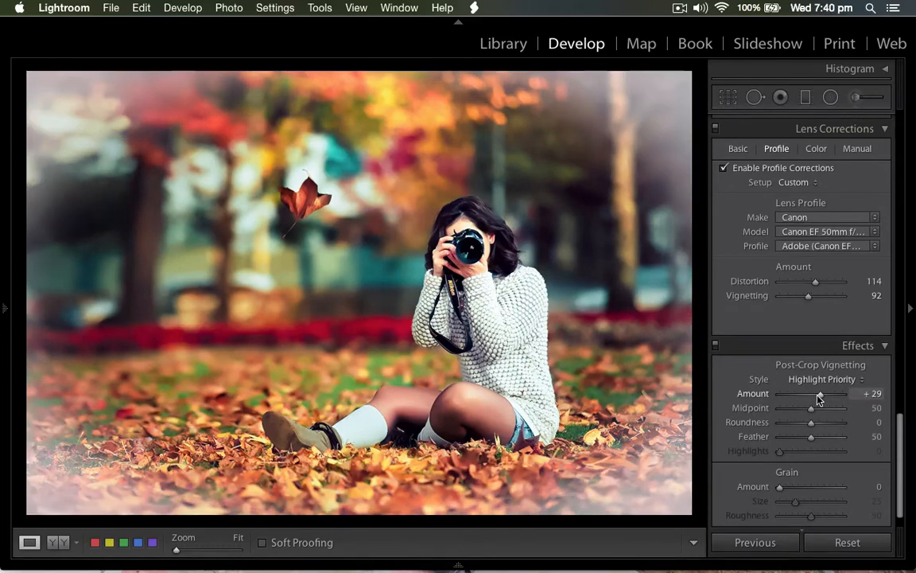
pyautogui.moveTo(811, 393); pyautogui.dragTo(793, 392)
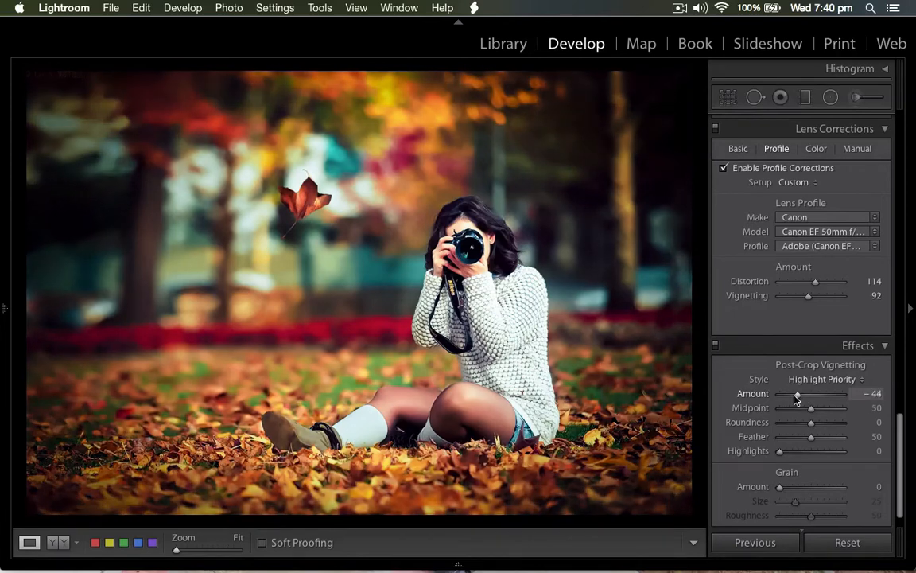
pyautogui.moveTo(776, 393); pyautogui.dragTo(799, 393)
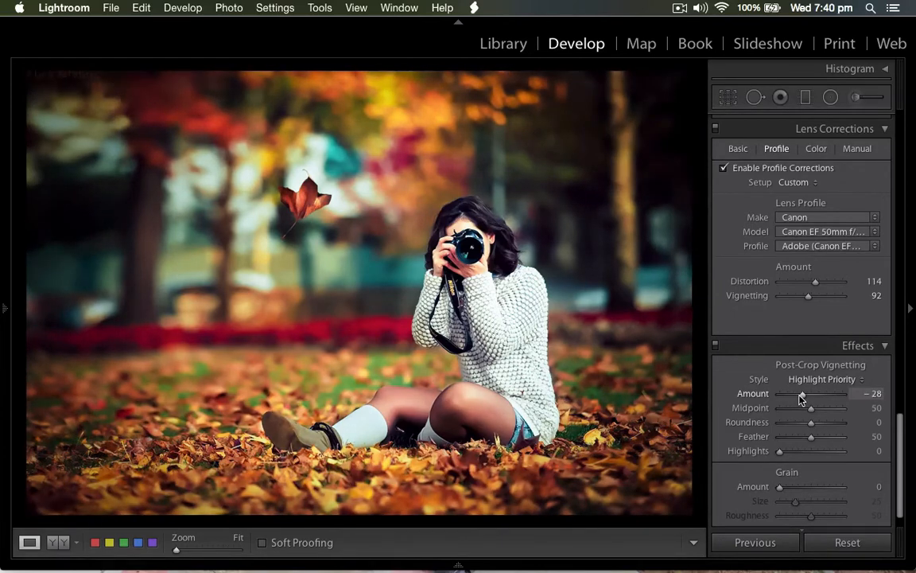
pyautogui.moveTo(803, 393); pyautogui.dragTo(795, 393)
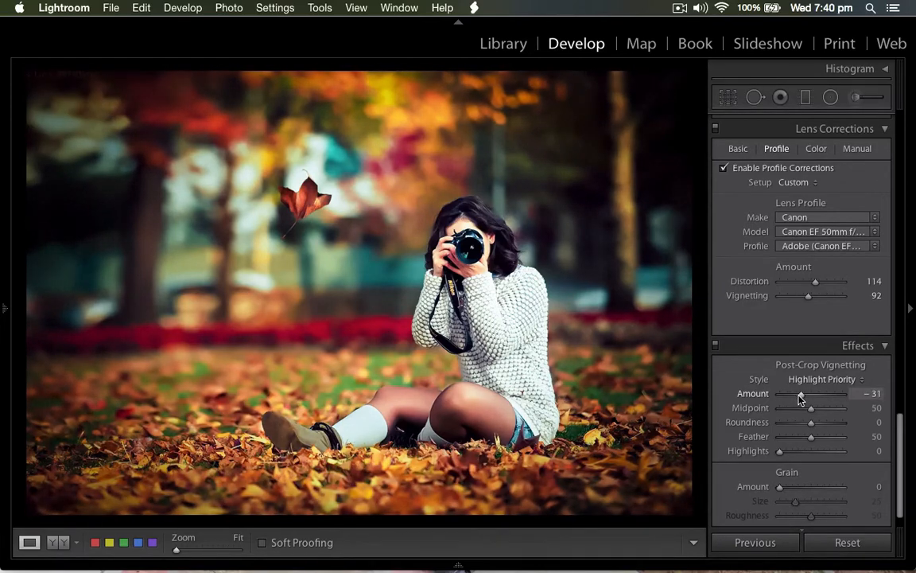
pyautogui.moveTo(798, 393); pyautogui.dragTo(802, 394)
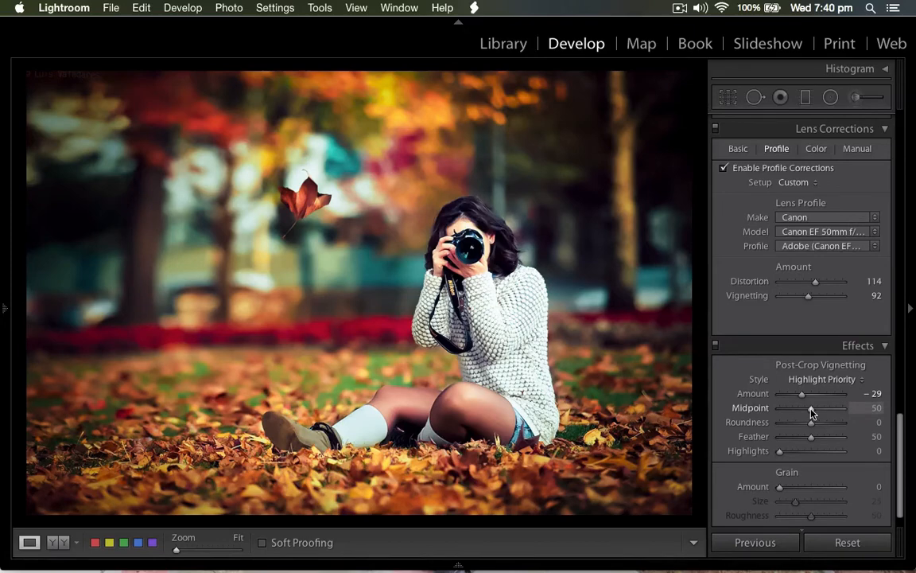
pyautogui.moveTo(811, 408); pyautogui.dragTo(798, 407)
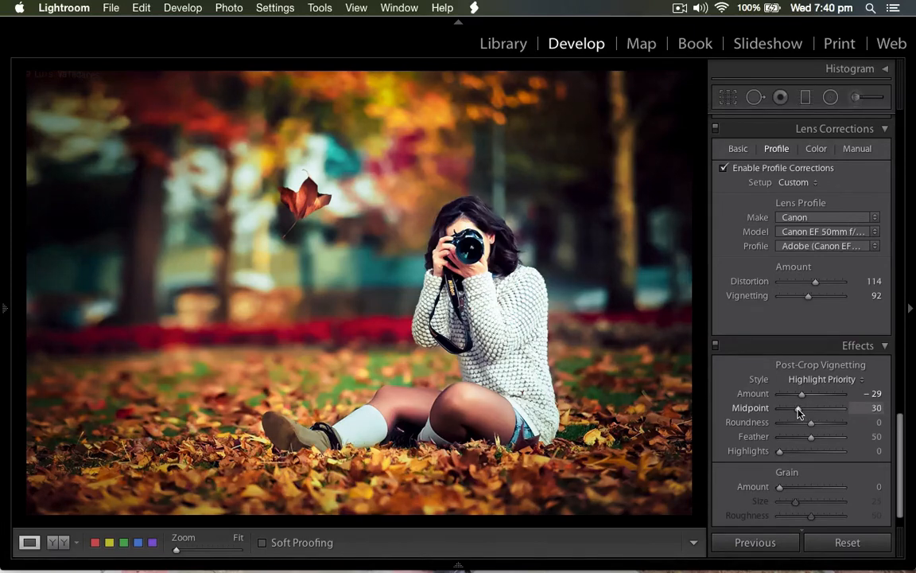
pyautogui.moveTo(799, 408); pyautogui.dragTo(812, 408)
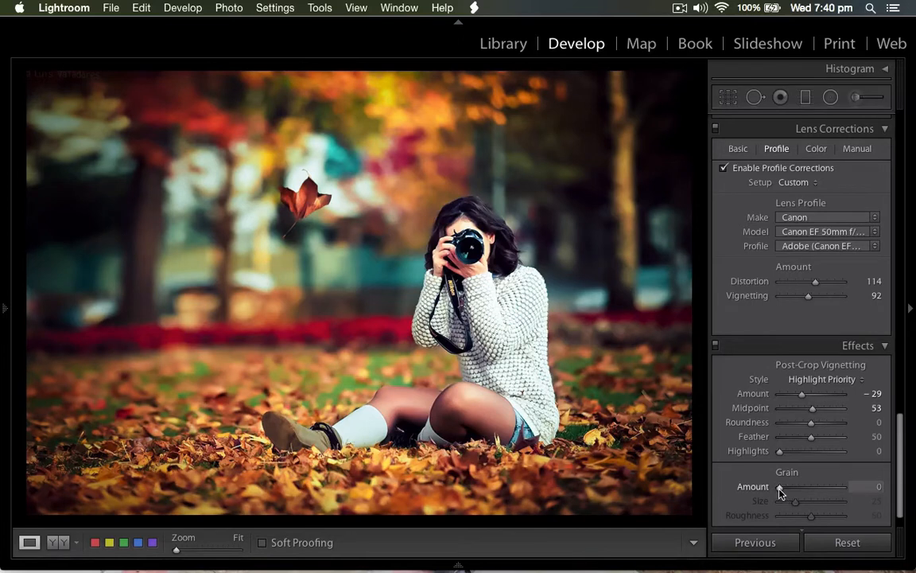
# Set grain amount to 5 and collapse the right panel to enlarge the photo.
pyautogui.moveTo(779, 486); pyautogui.dragTo(786, 486)
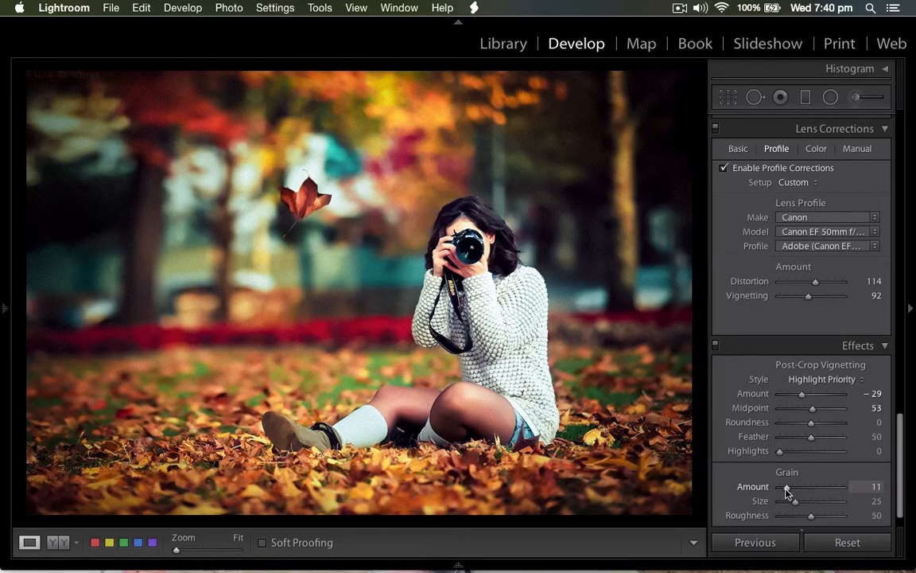
pyautogui.moveTo(787, 487); pyautogui.dragTo(783, 486)
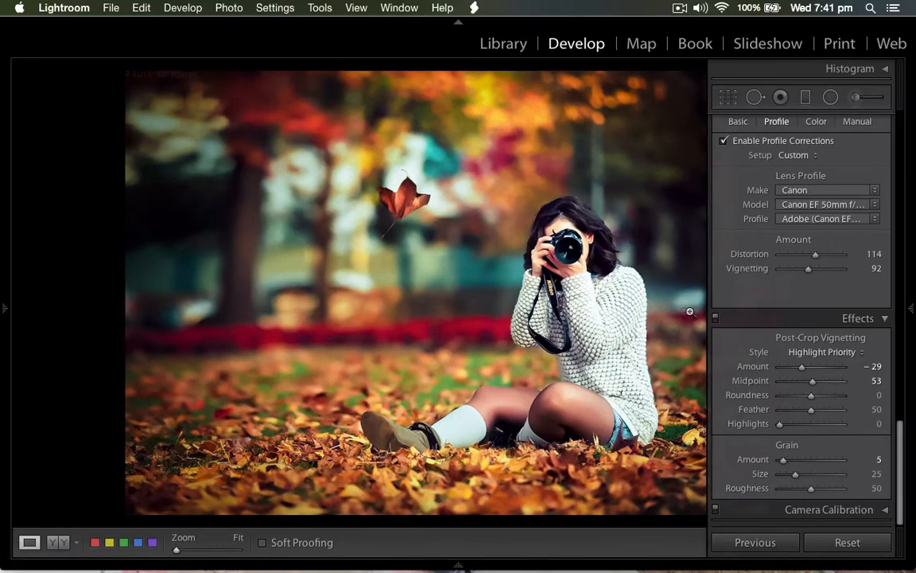
pyautogui.click(912, 309)
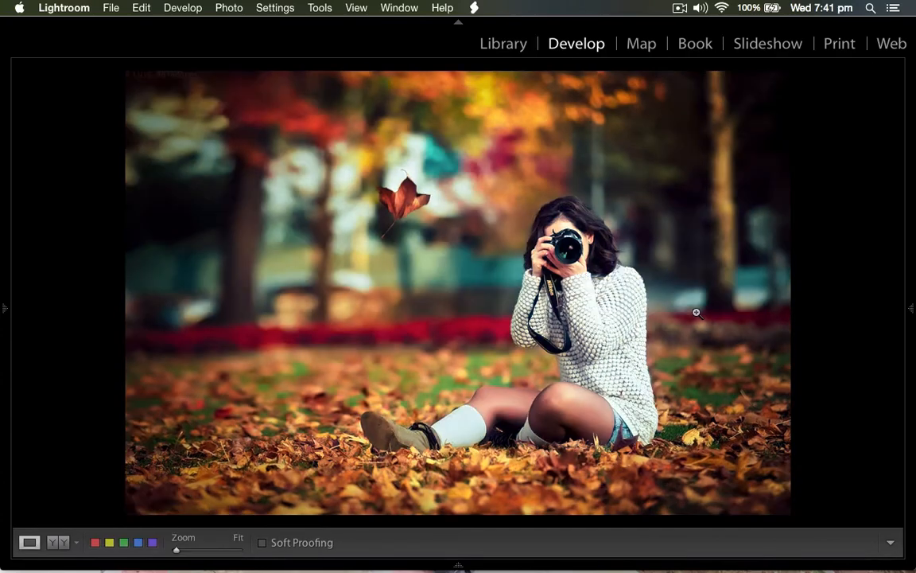
pyautogui.moveTo(911, 315)
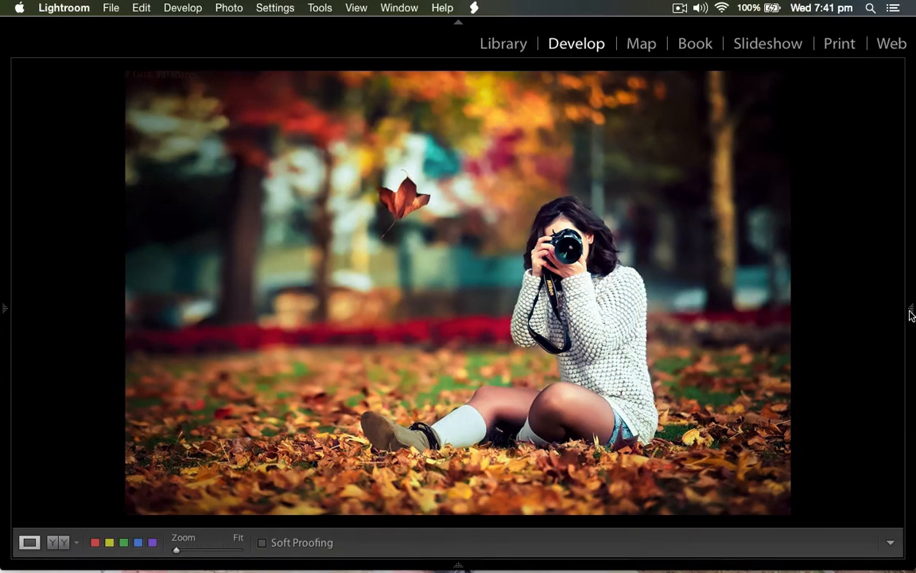
# Draw a radial filter oval around the girl and enlarge it to fully surround her.
pyautogui.click(319, 8)
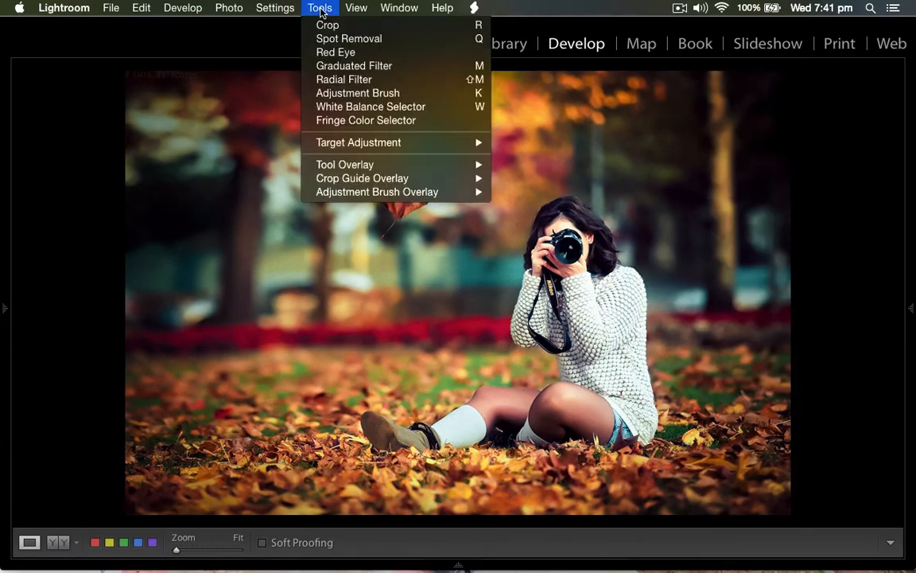
pyautogui.moveTo(343, 79)
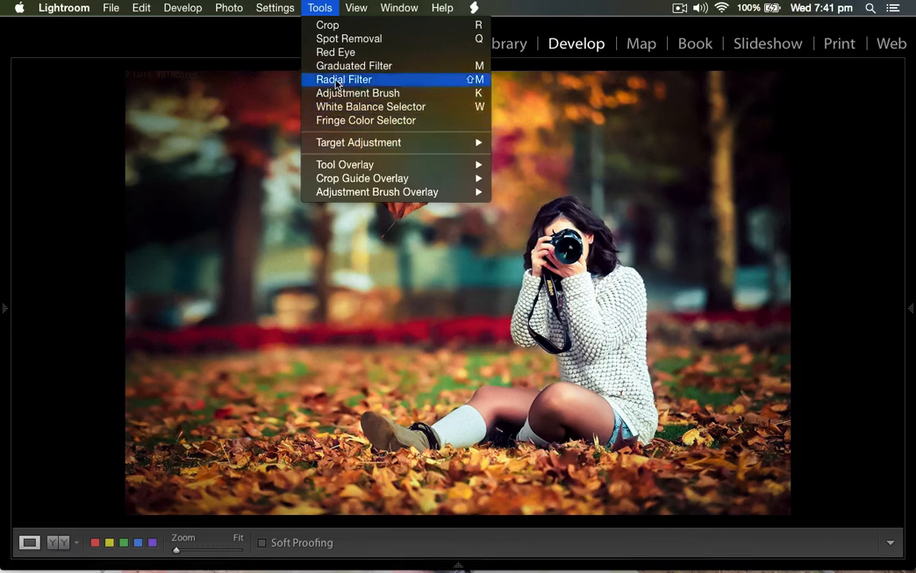
pyautogui.moveTo(346, 81)
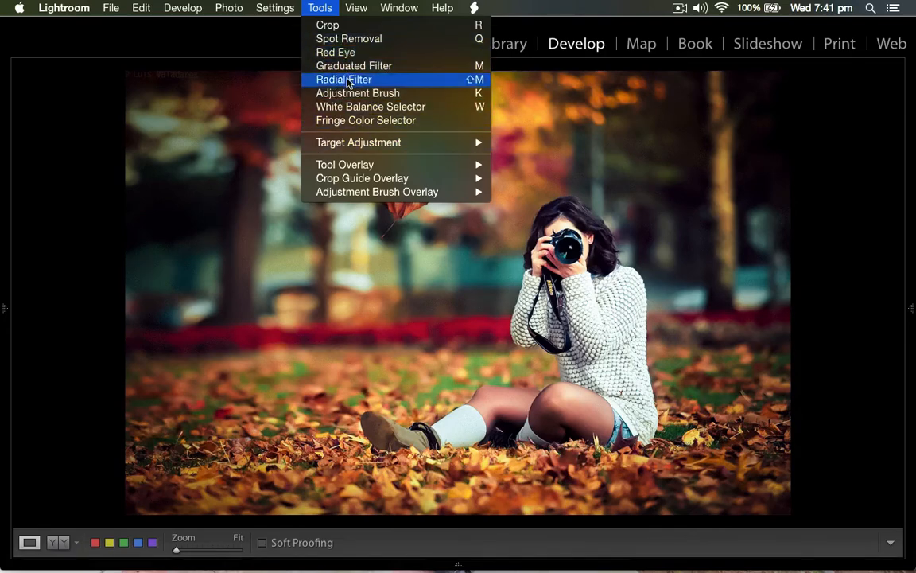
pyautogui.click(344, 80)
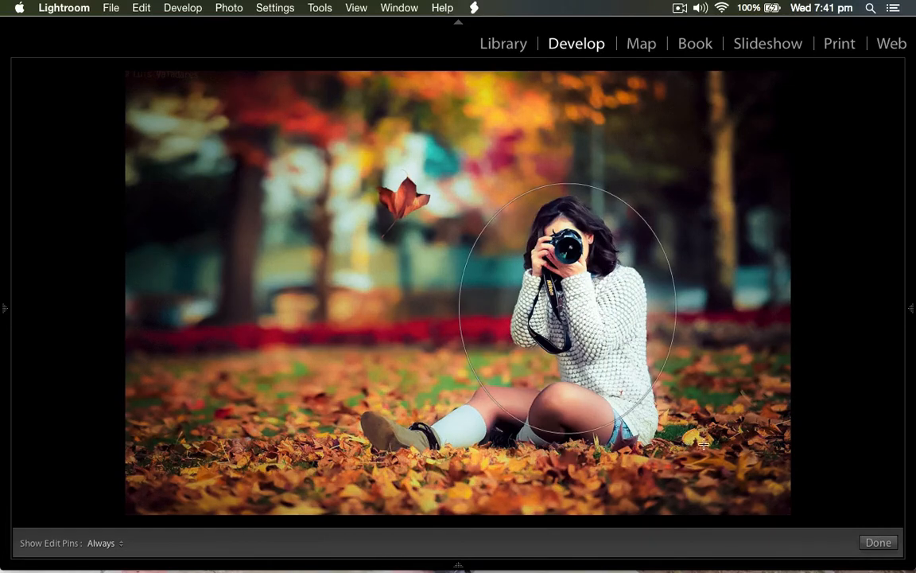
pyautogui.moveTo(704, 444); pyautogui.dragTo(751, 513)
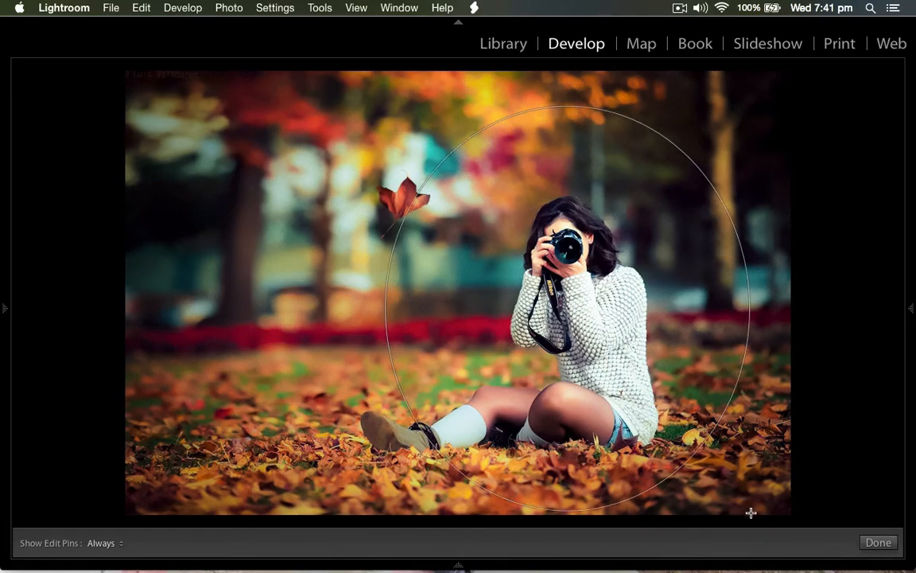
pyautogui.moveTo(750, 513); pyautogui.dragTo(780, 527)
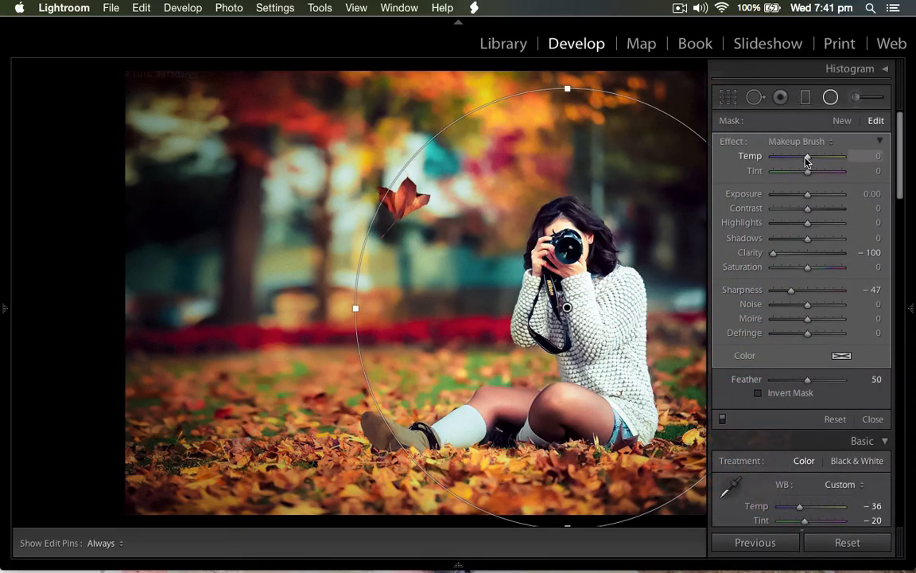
# Give the radial filter temperature −18, defringe 11 and sharpness −34.
pyautogui.moveTo(807, 156); pyautogui.dragTo(793, 156)
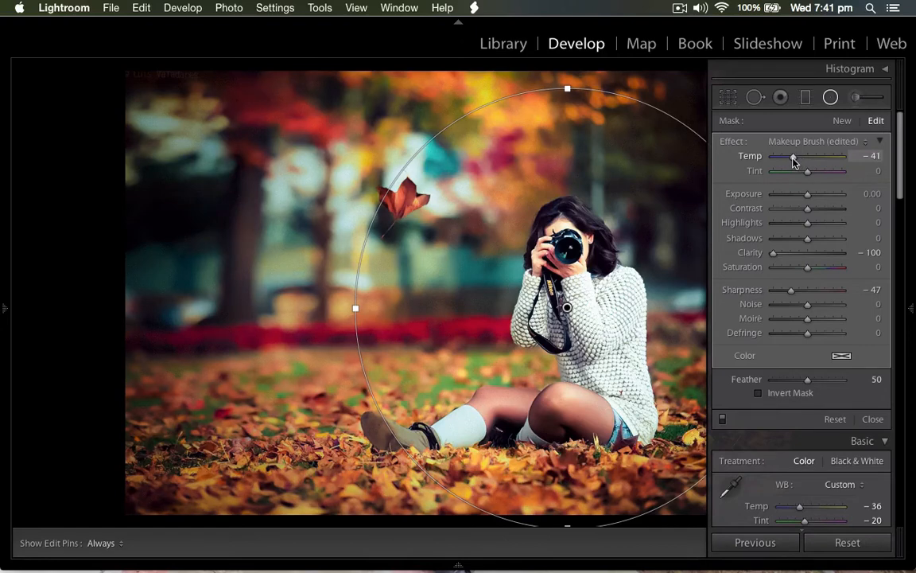
pyautogui.moveTo(794, 156); pyautogui.dragTo(807, 156)
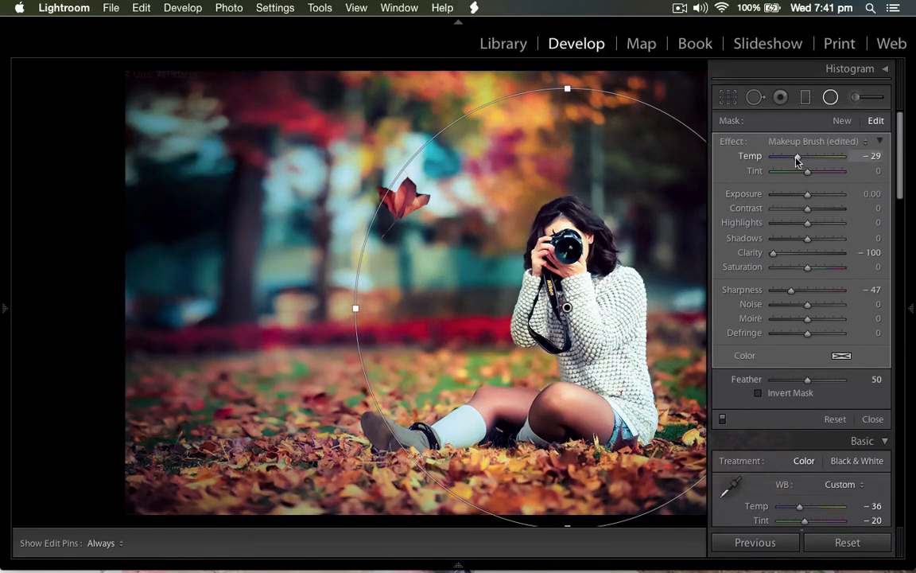
pyautogui.moveTo(776, 163); pyautogui.dragTo(801, 163)
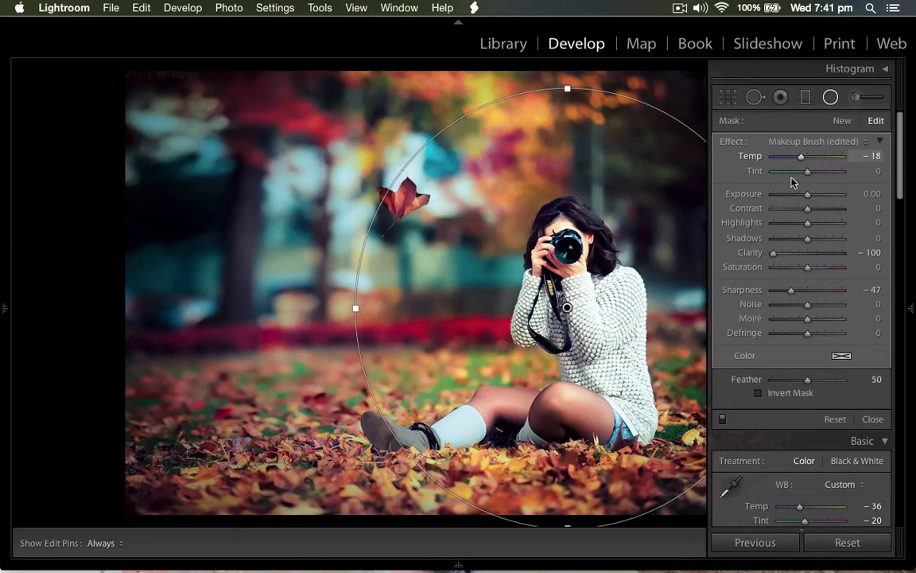
pyautogui.moveTo(887, 350)
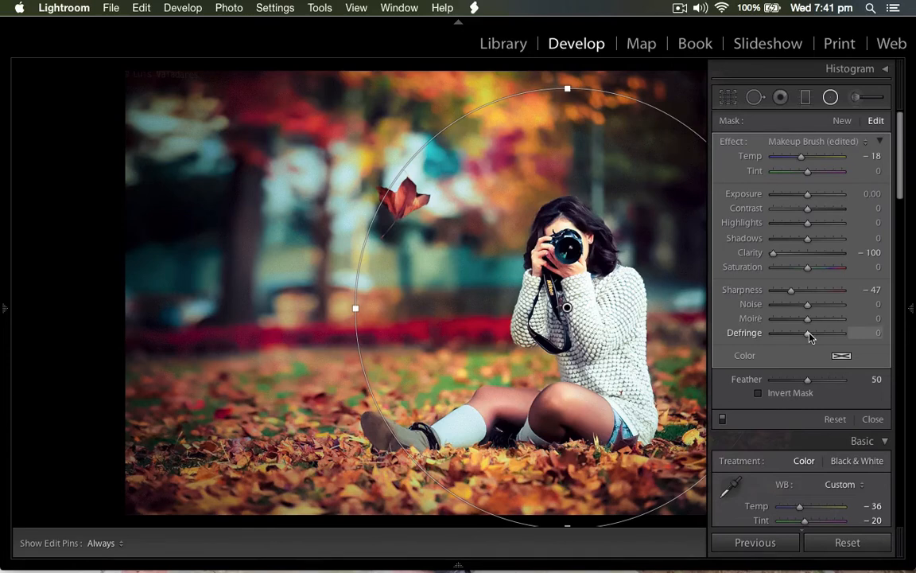
pyautogui.moveTo(799, 332); pyautogui.dragTo(810, 333)
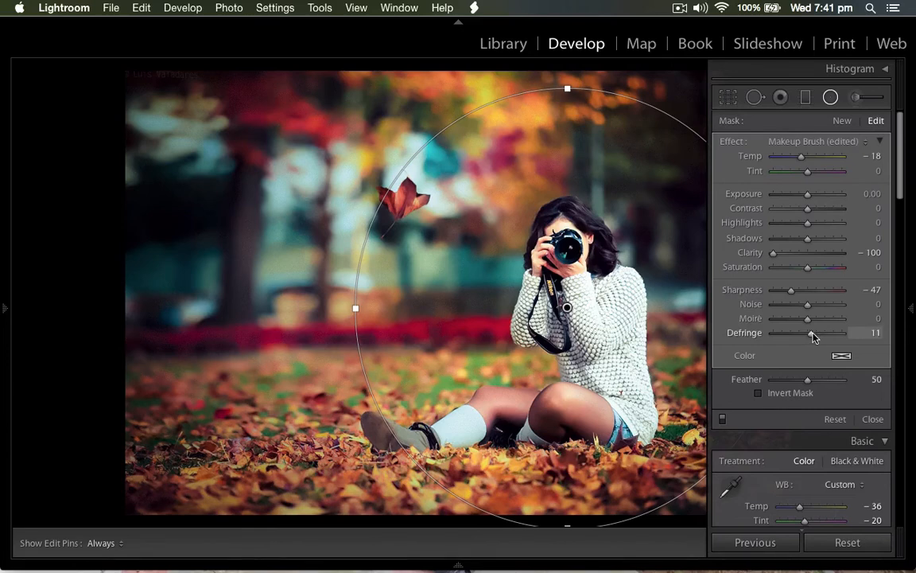
pyautogui.scroll(-3)
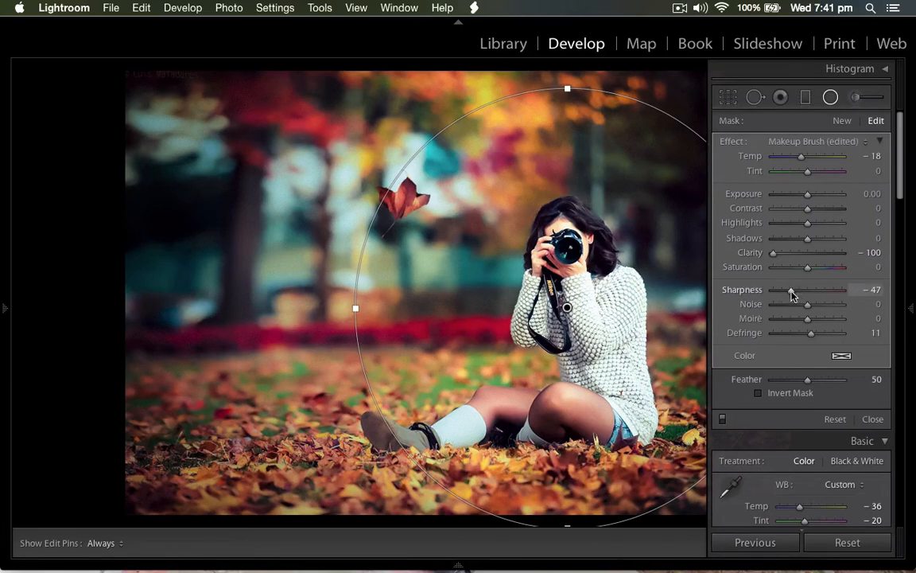
pyautogui.moveTo(791, 290); pyautogui.dragTo(797, 290)
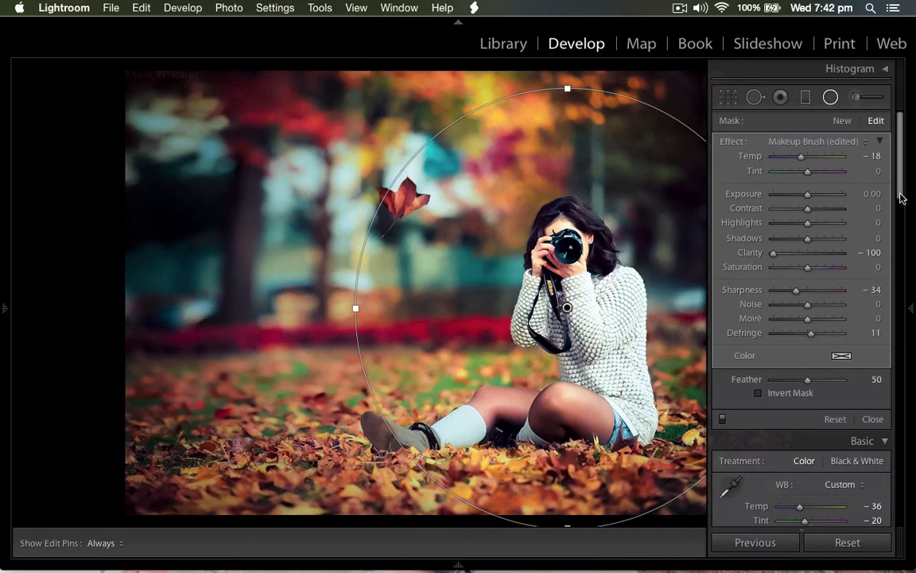
pyautogui.scroll(-3)
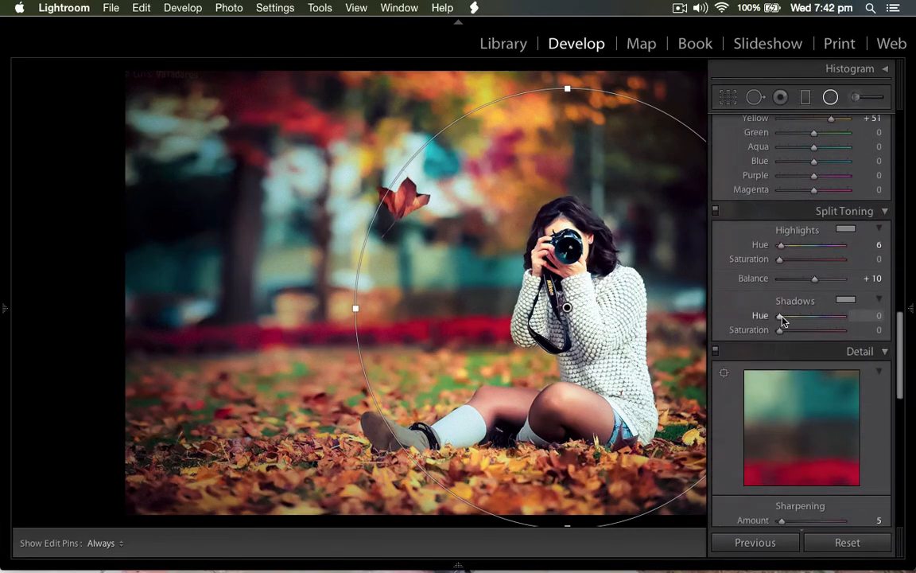
# Set split-toning shadows hue to 40 and the HSL Blue slider to +59.
pyautogui.moveTo(781, 315); pyautogui.dragTo(811, 315)
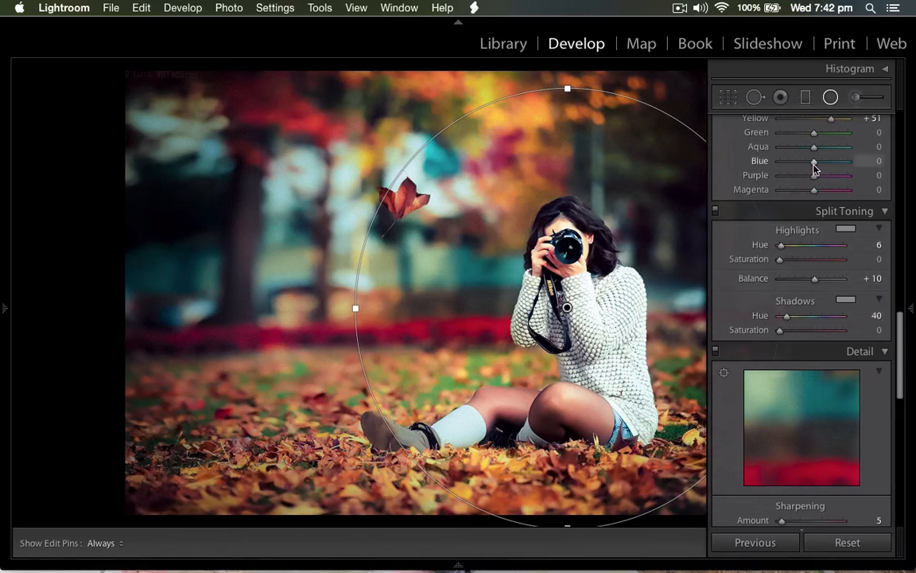
pyautogui.moveTo(814, 161); pyautogui.dragTo(833, 160)
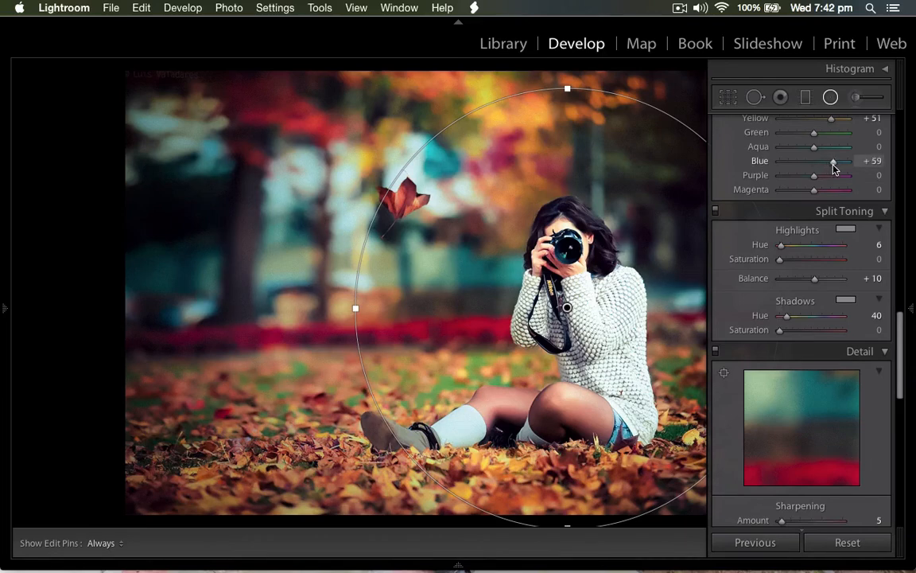